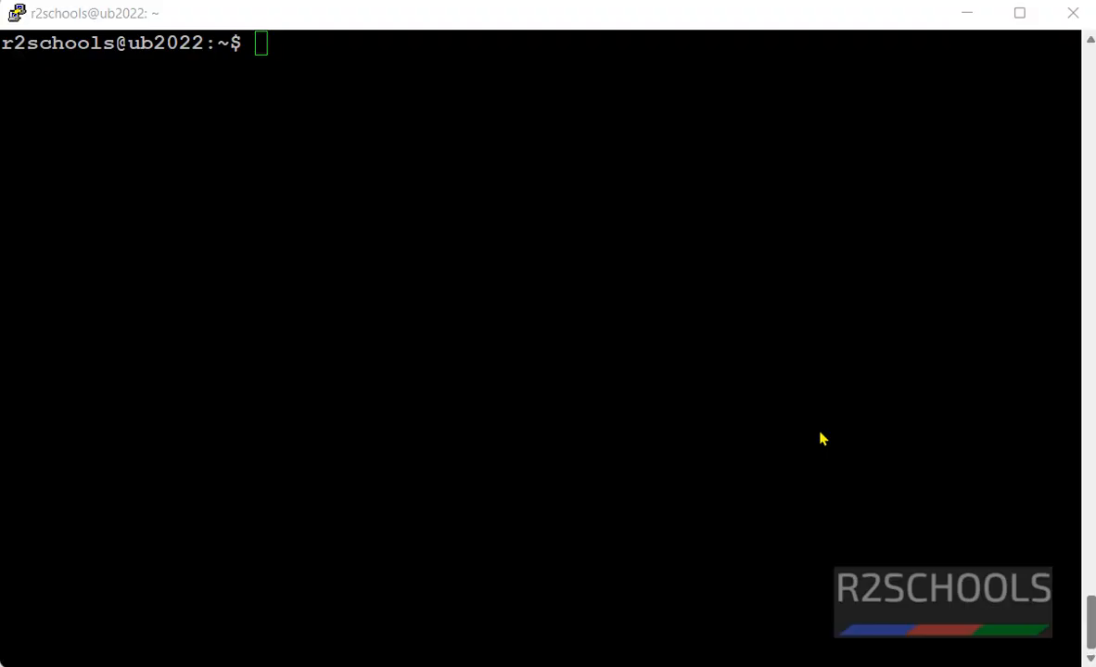
mouse_move(819, 430)
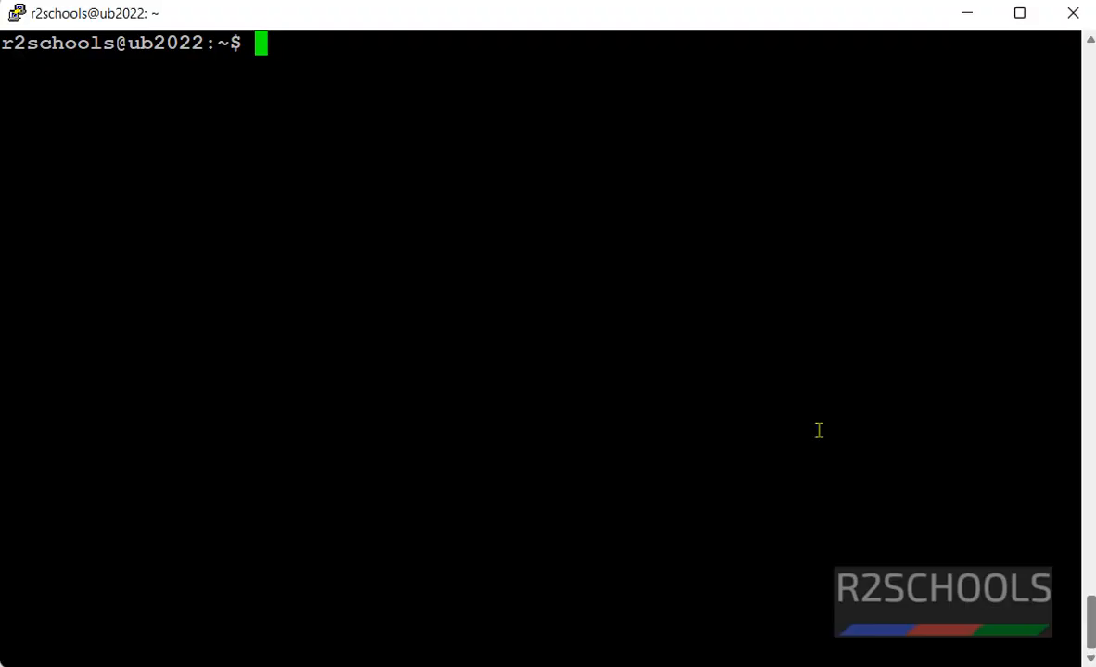
Check docker info, then make a dd directory and change into it.
text(docker info)
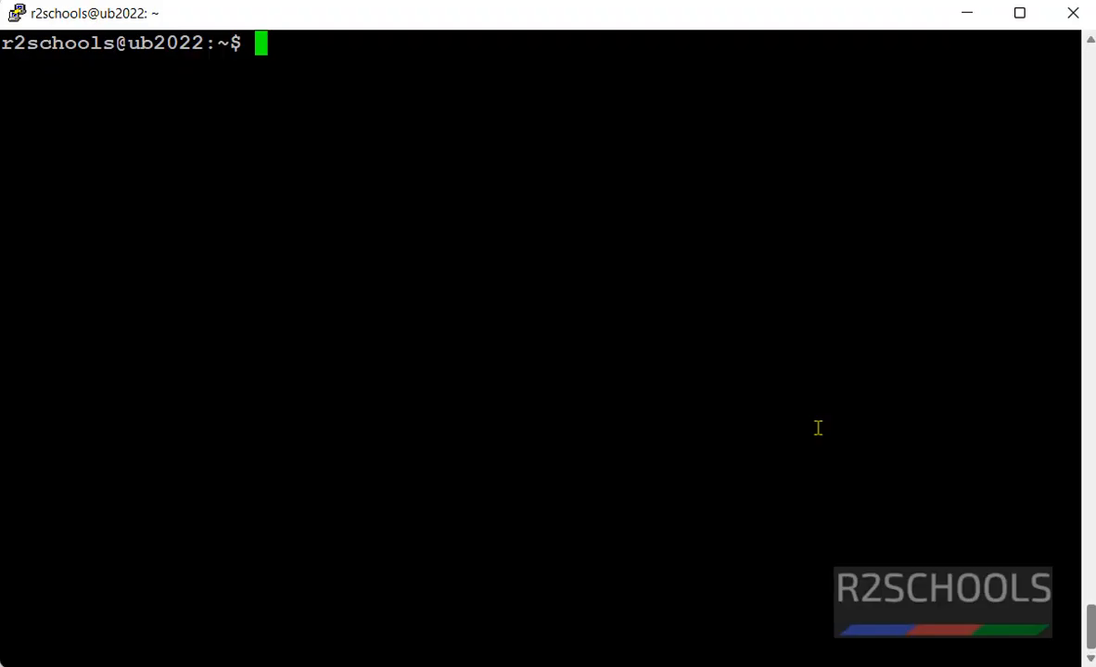
text(mkdir)
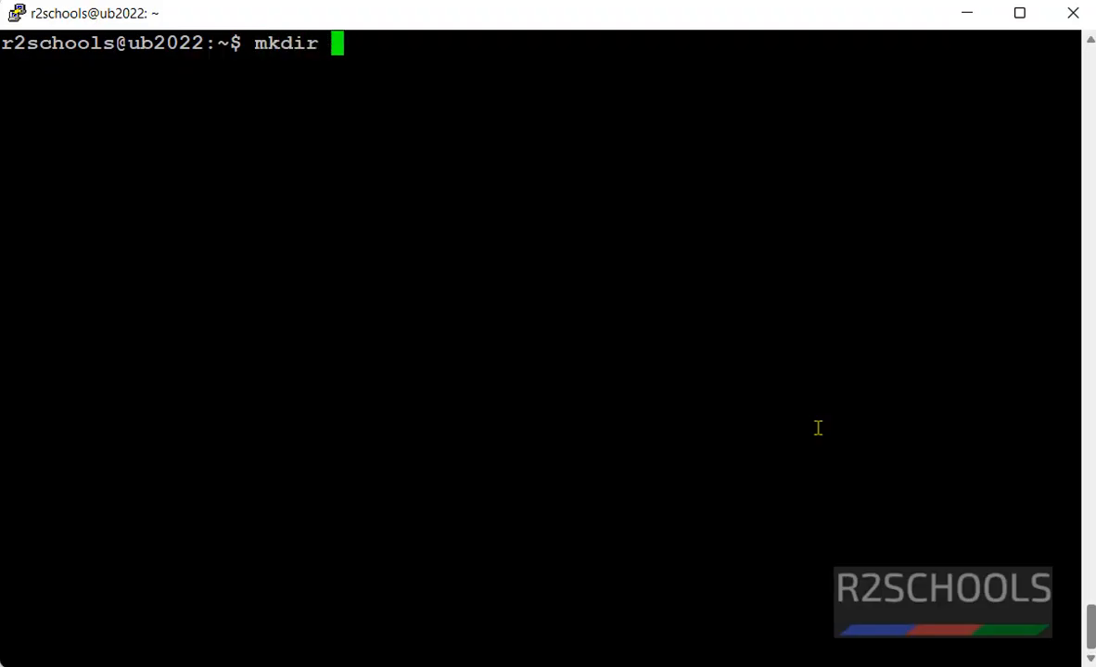
text(dd)
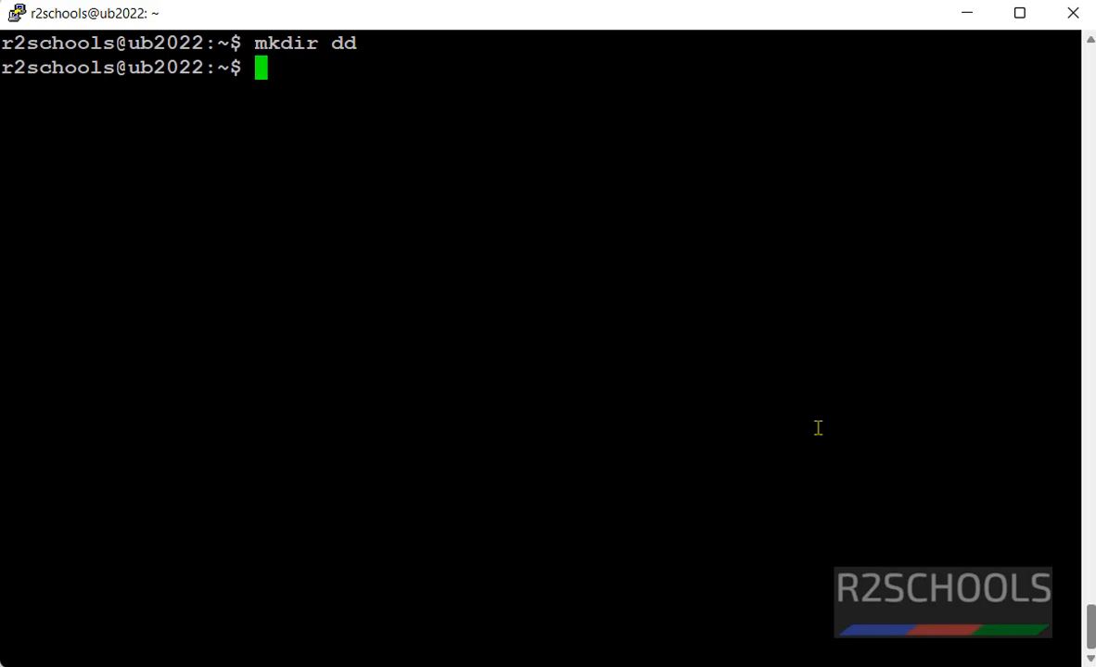
text(cd dd)
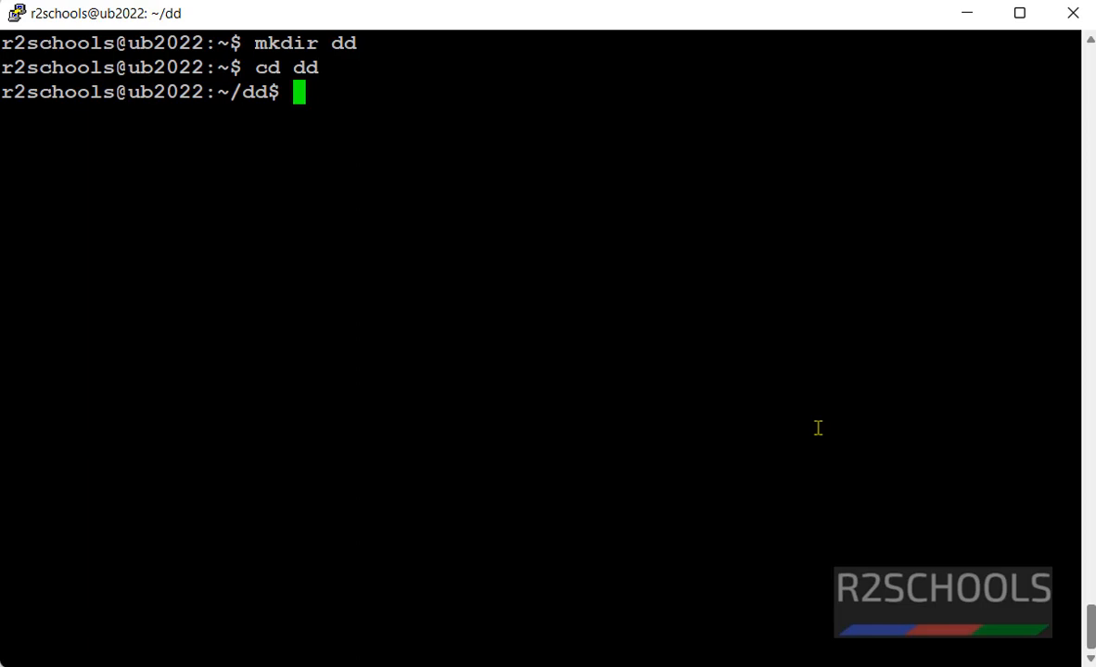
Create empty files 1.jog, 2.jpg and 3.jpg with touch.
text(touch 1)
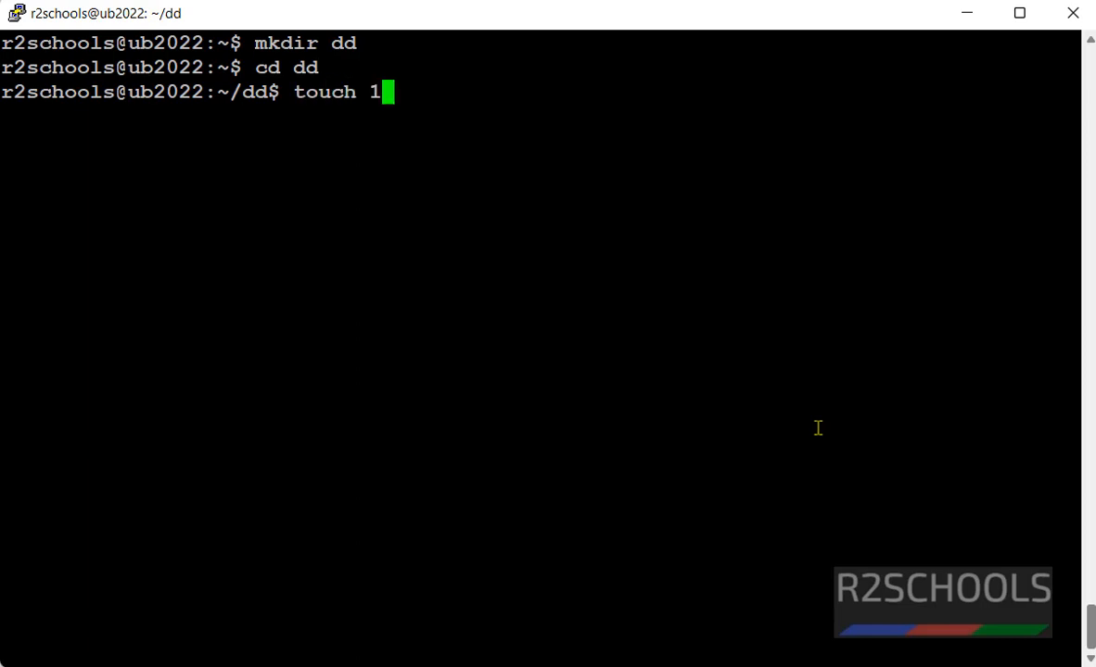
text(.jog 2.)
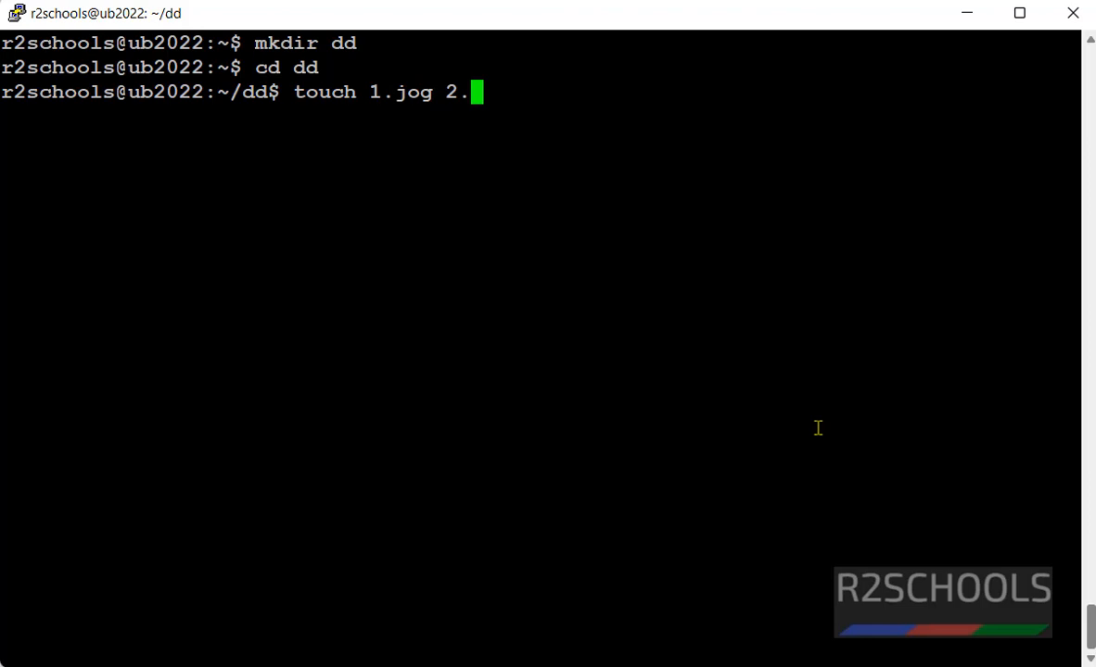
text(jpg 3.)
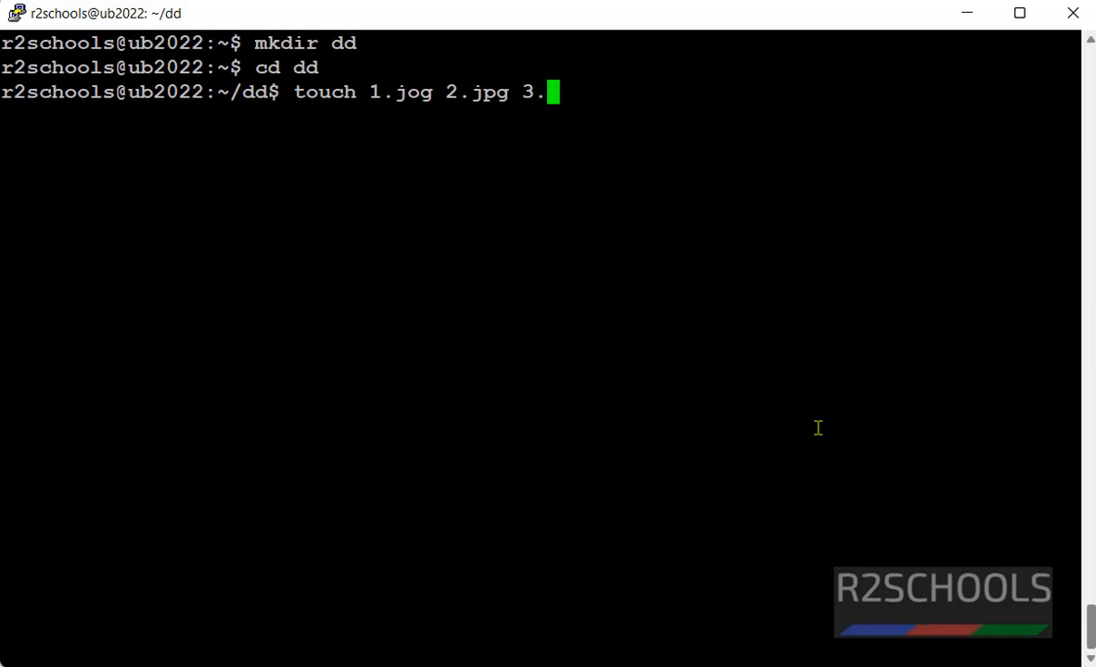
text(jpg)
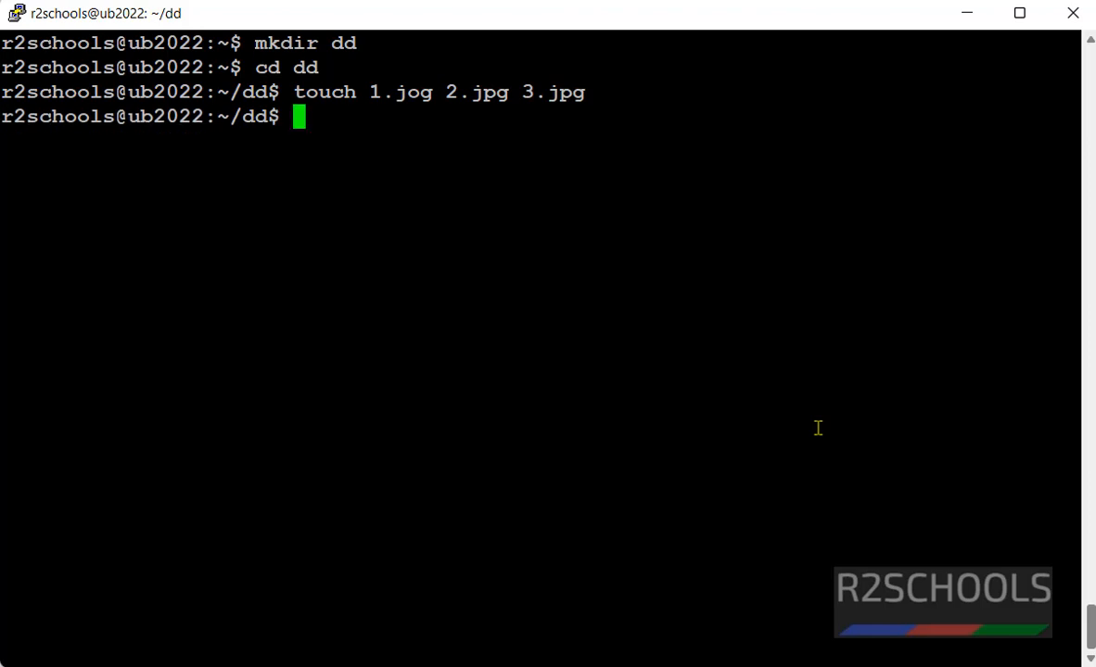
Write "Welcome to r2schools" into r2schools.txt with echo.
text(echo)
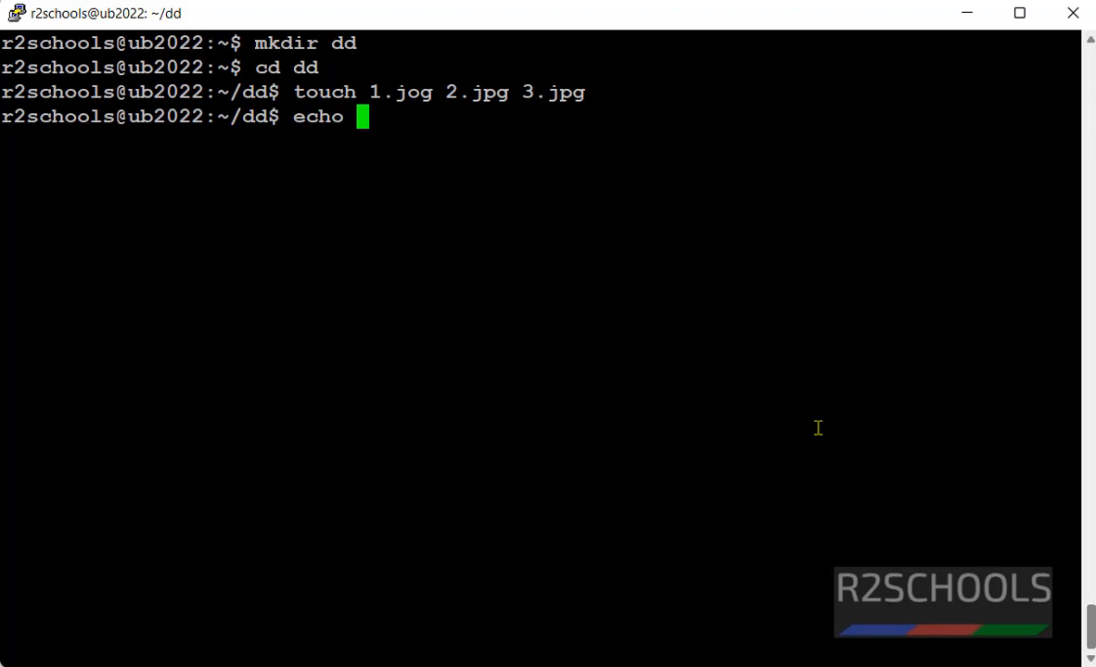
text("Welcm)
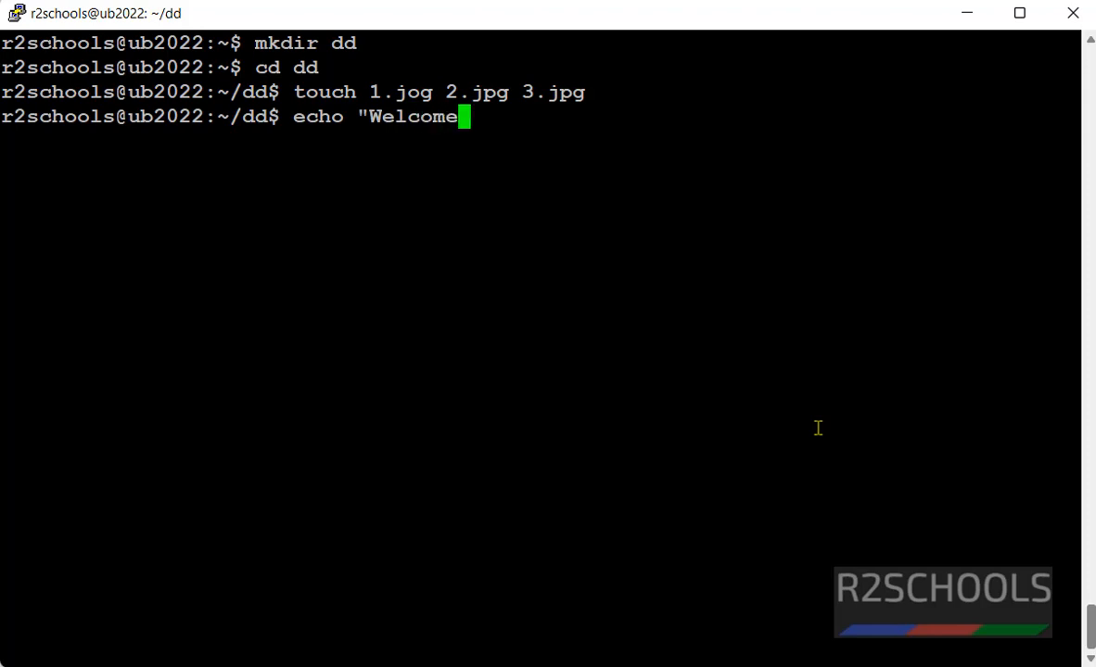
text(to r2sch)
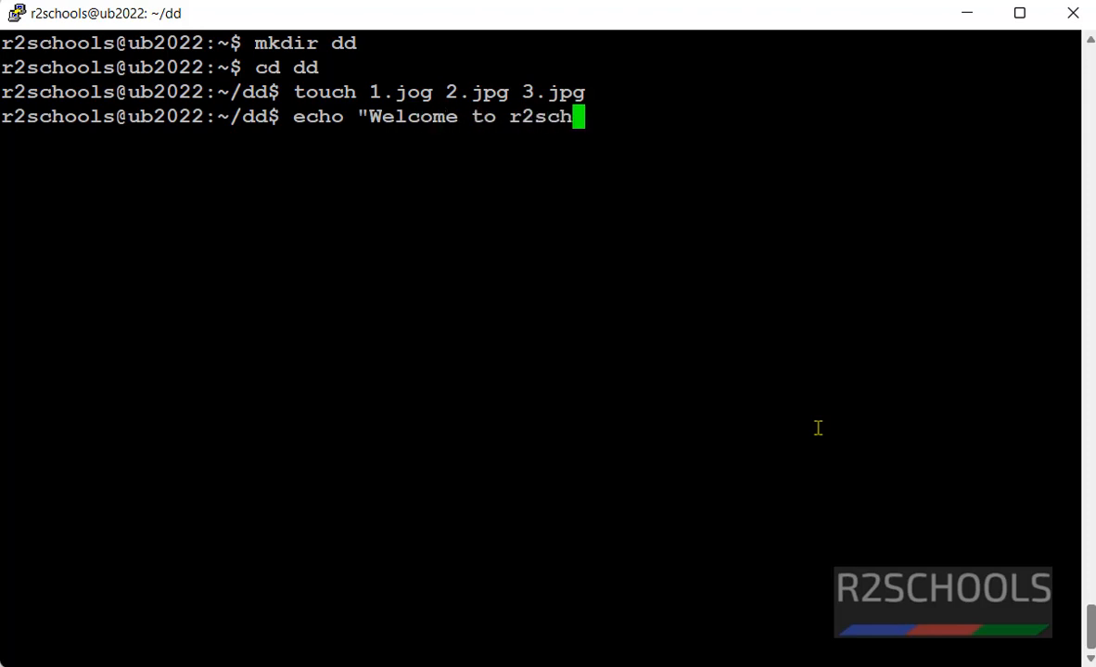
text(ools" >)
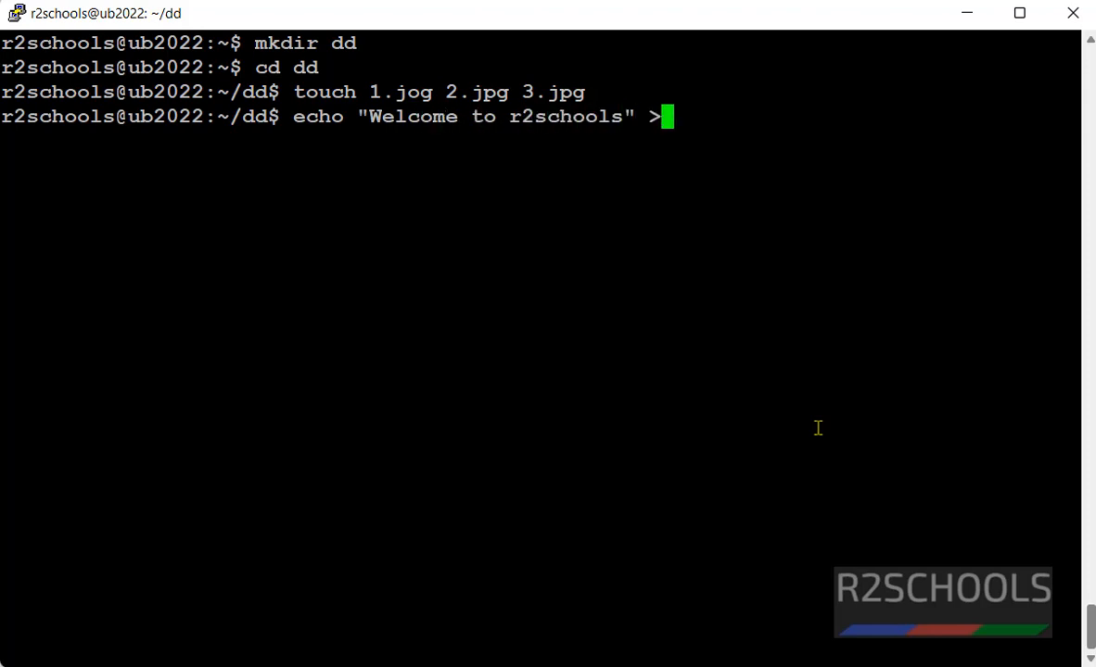
text(r2sch)
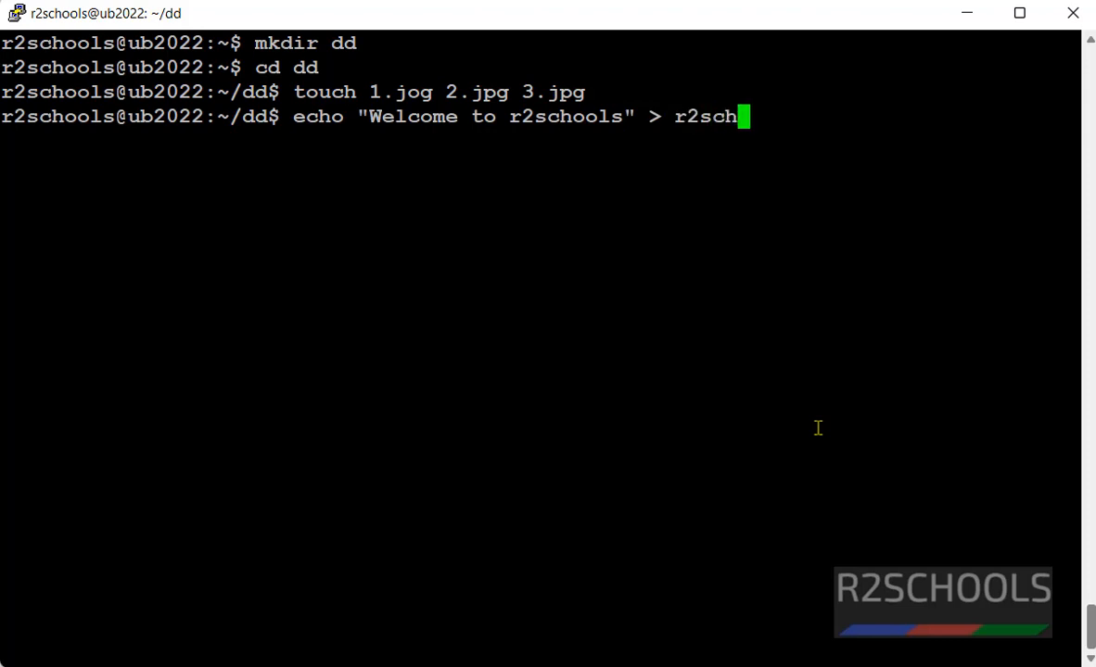
text(ools)
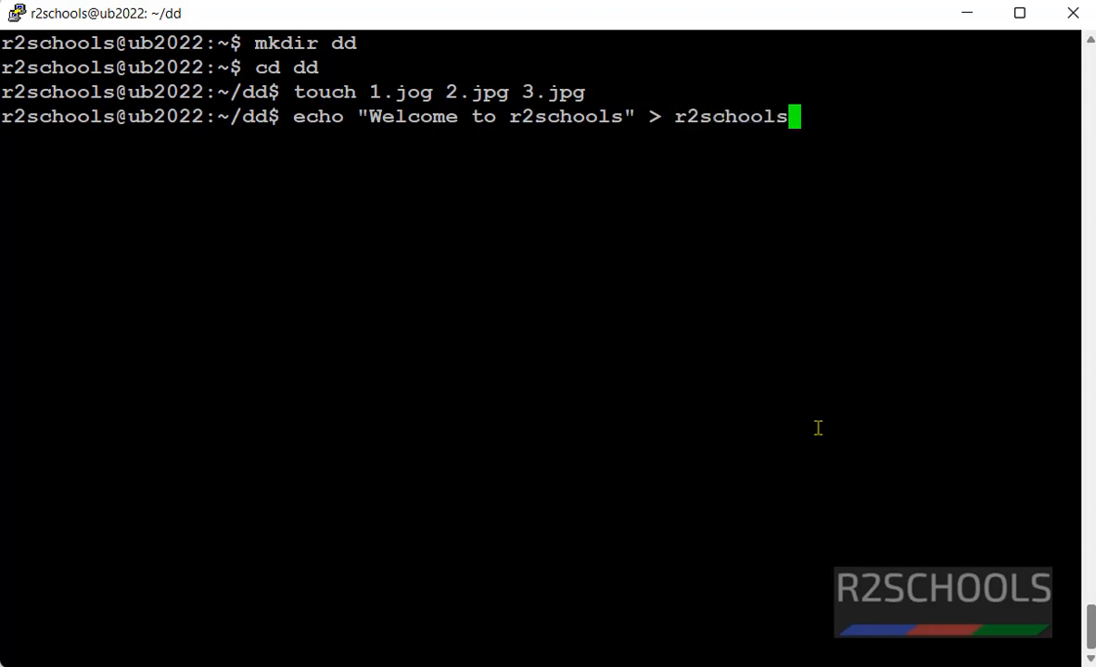
text(.txt)
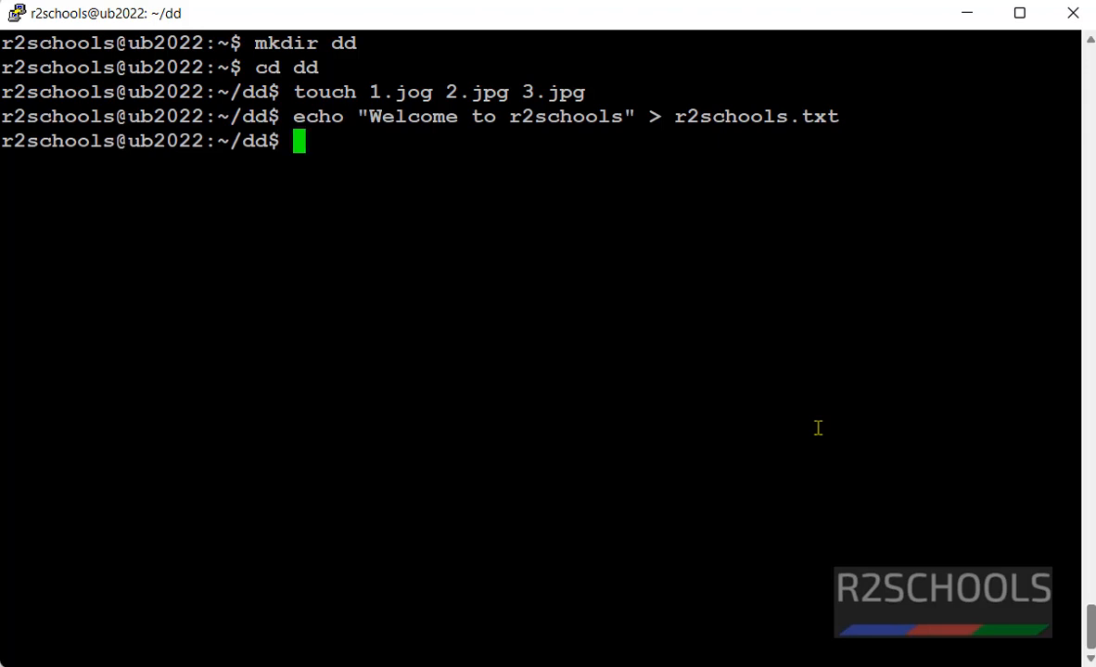
List the dd files with ls -ltrh and remove the misnamed 1.jog.
text(ls)
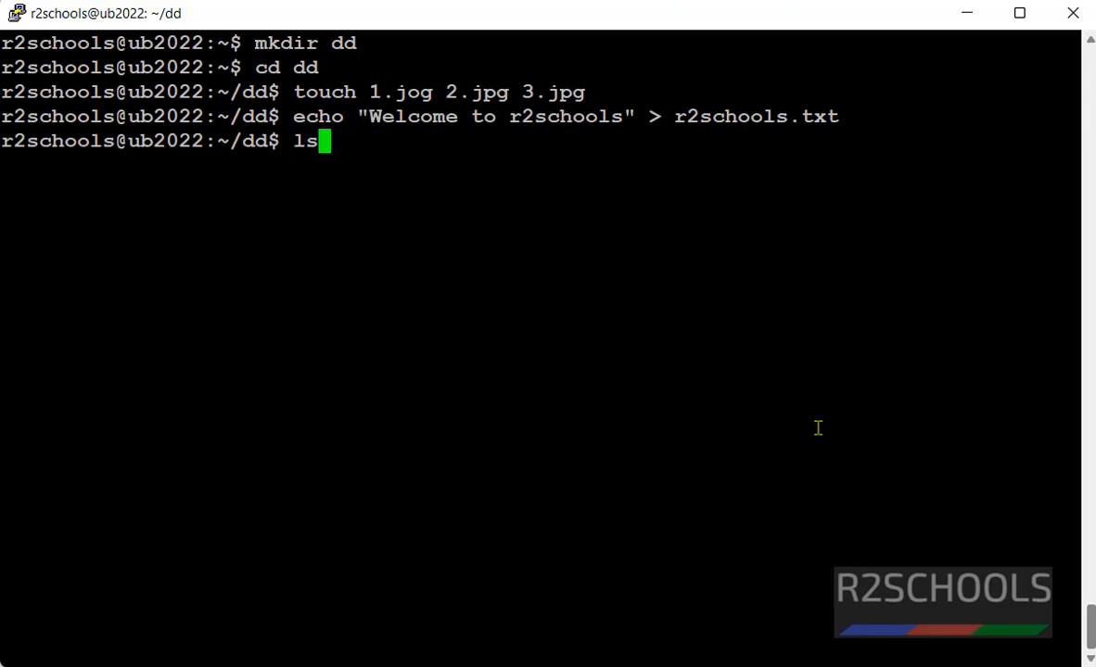
text(-ltrh)
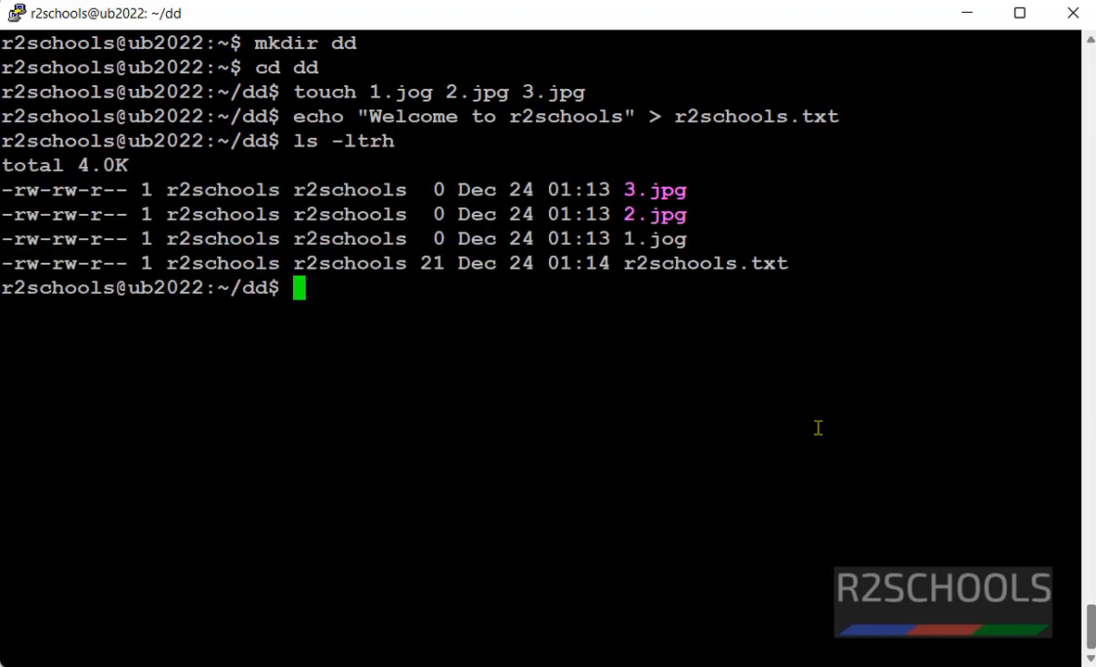
text(rm)
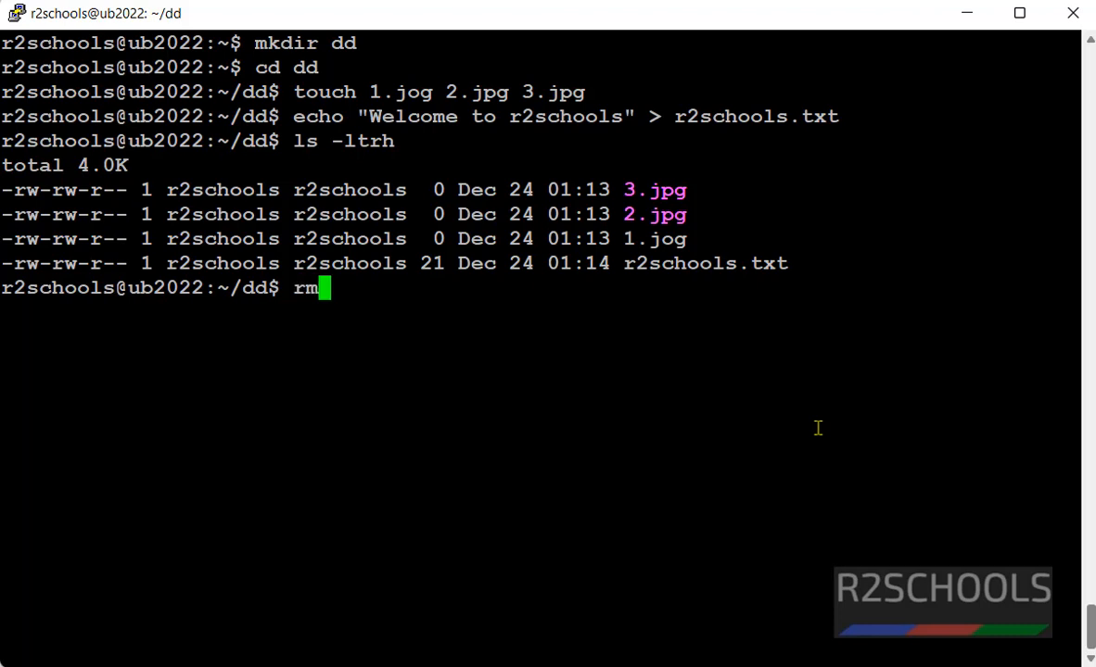
text(1.jog)
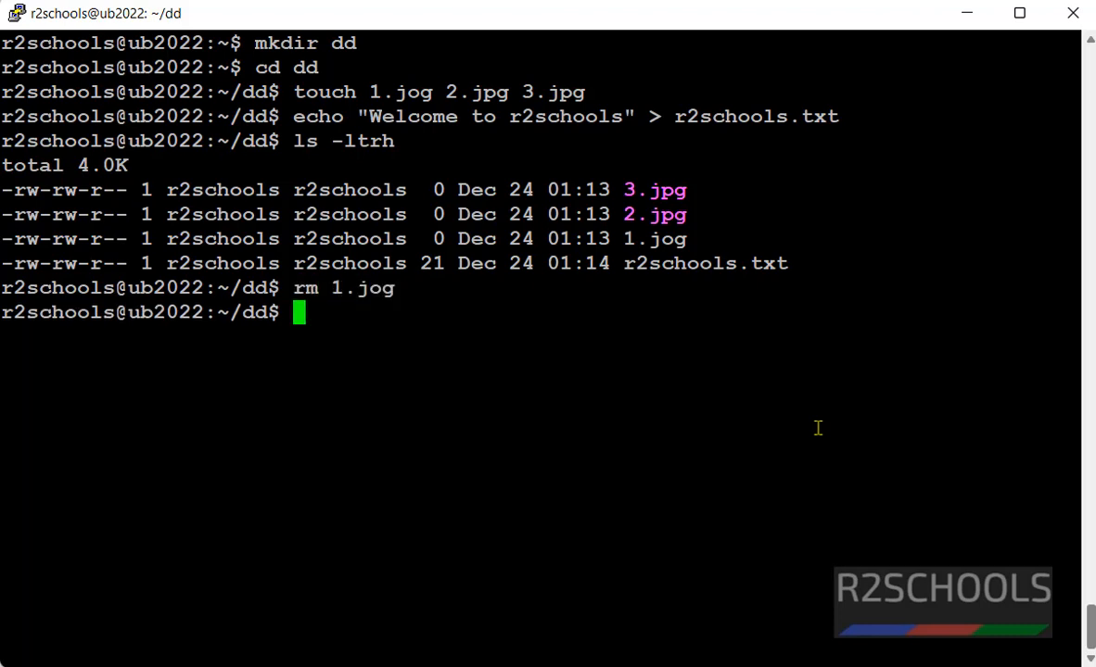
Recreate the file as 1.jpg, correcting the mistyped tocuh to touch.
text(tocuh)
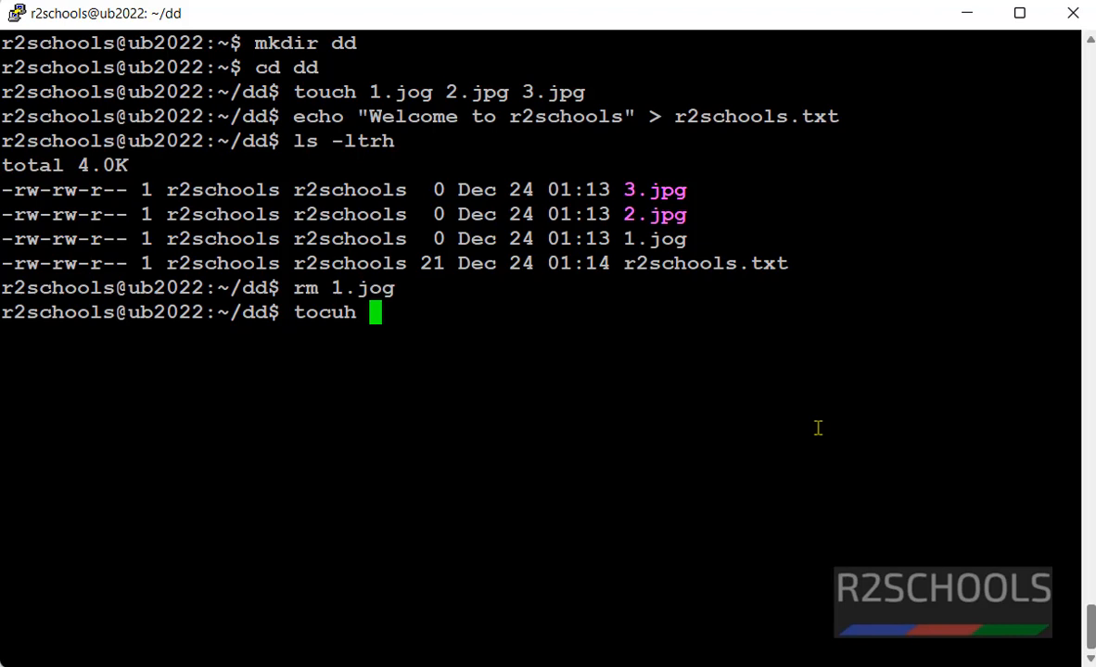
text(1.jpg)
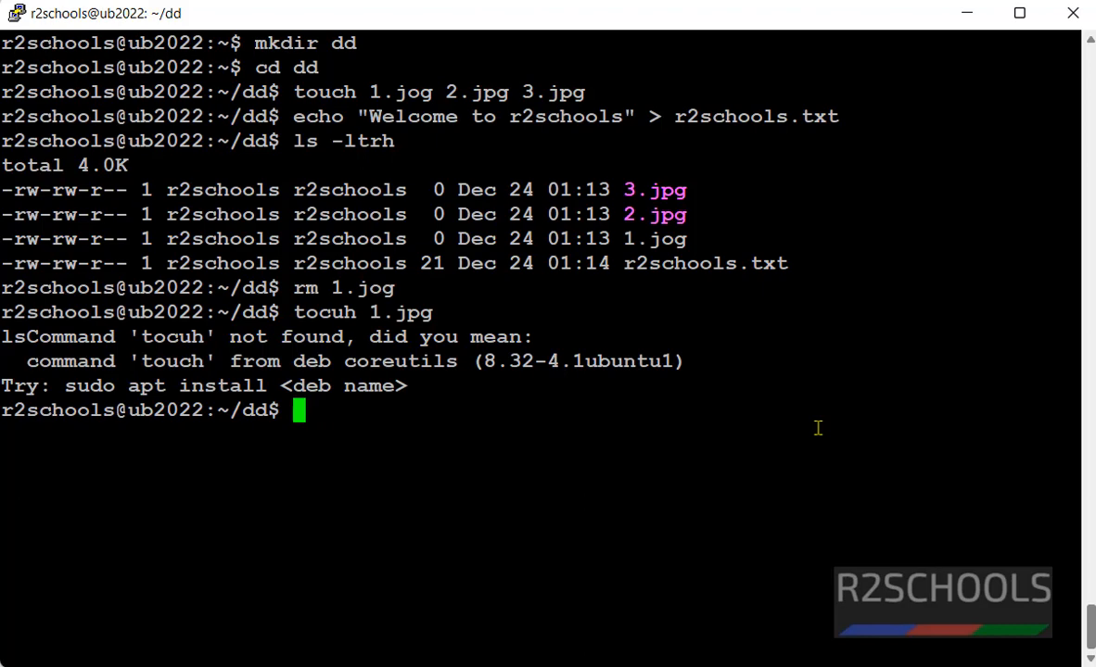
text(tou)
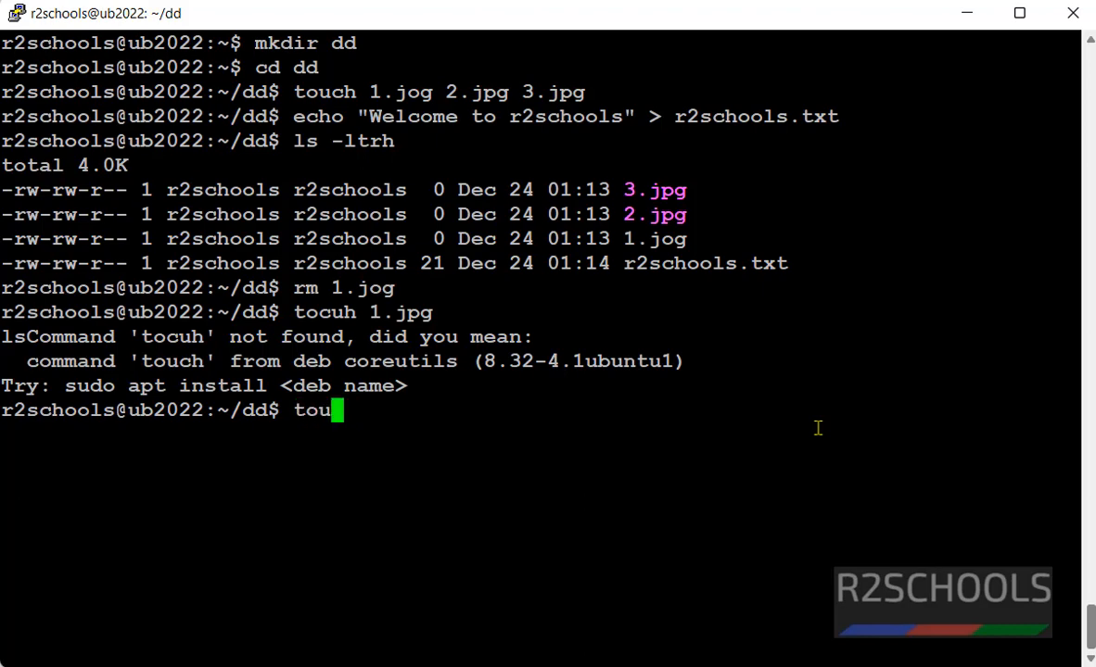
text(ch 1.j)
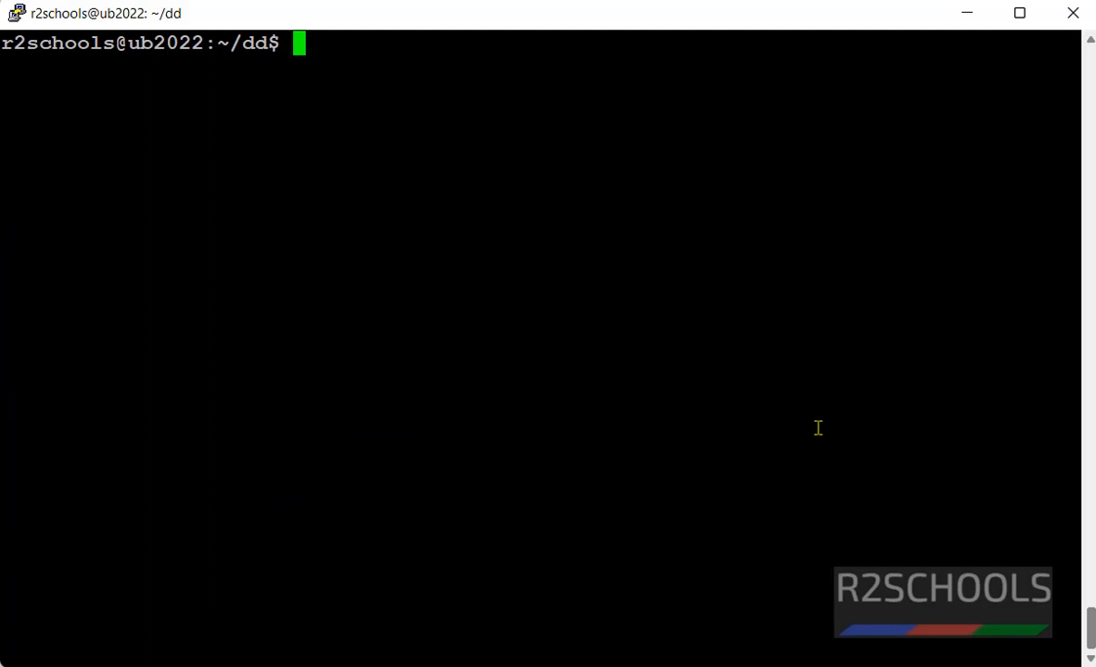
View r2schools.txt, then run a detached Ubuntu container named webapp1 with docker container run -itd.
text(more r2)
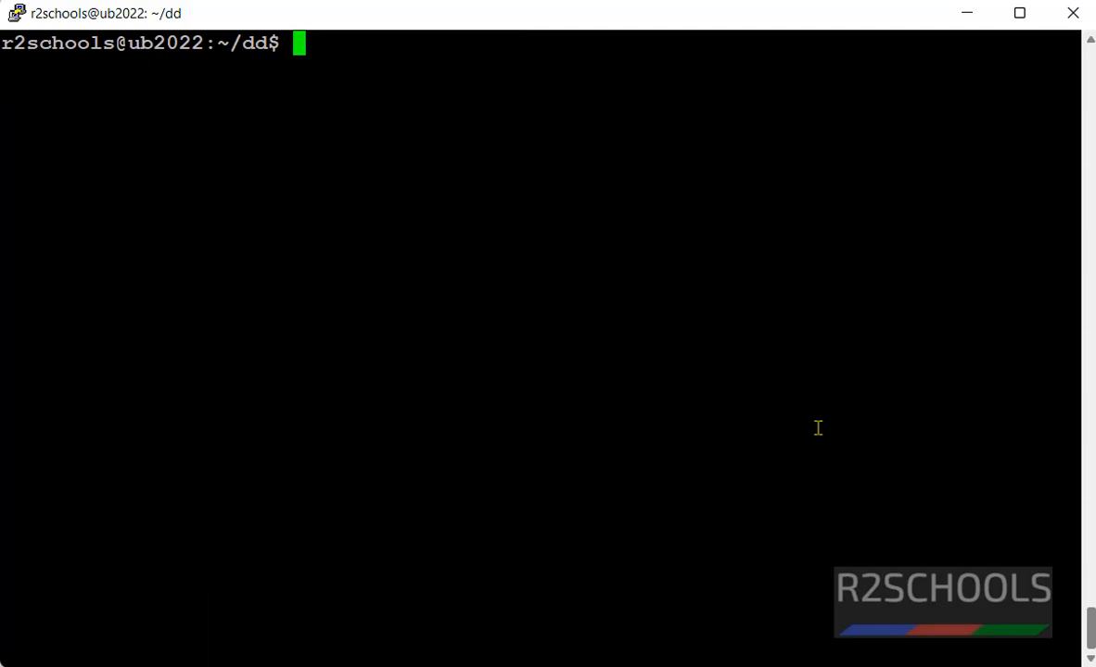
text(docker con)
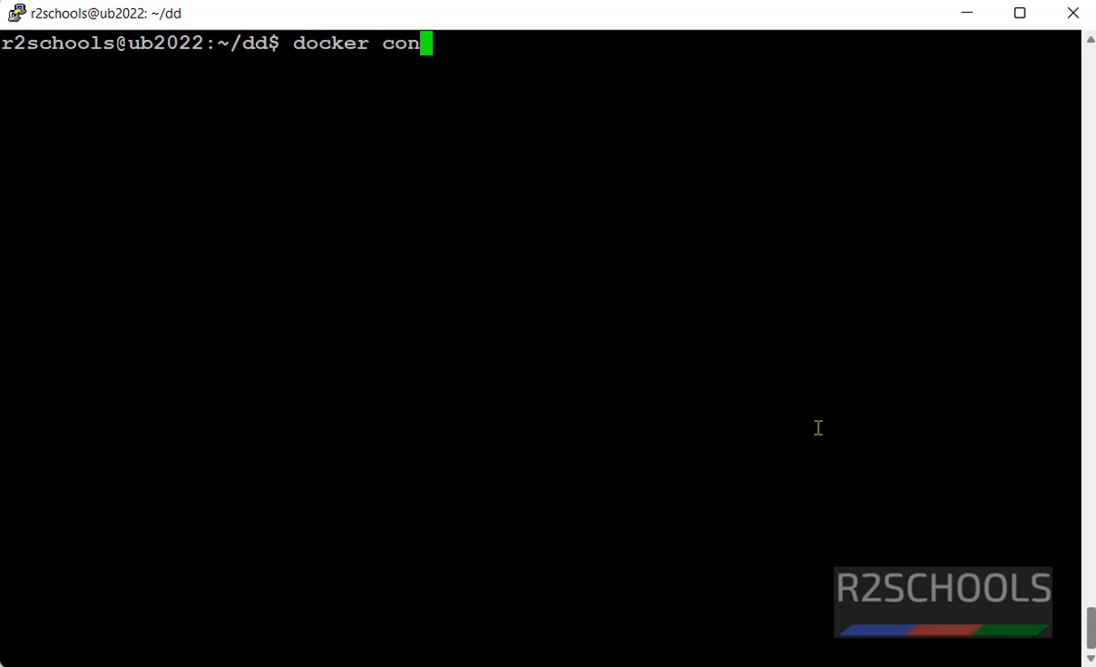
text(tainer r)
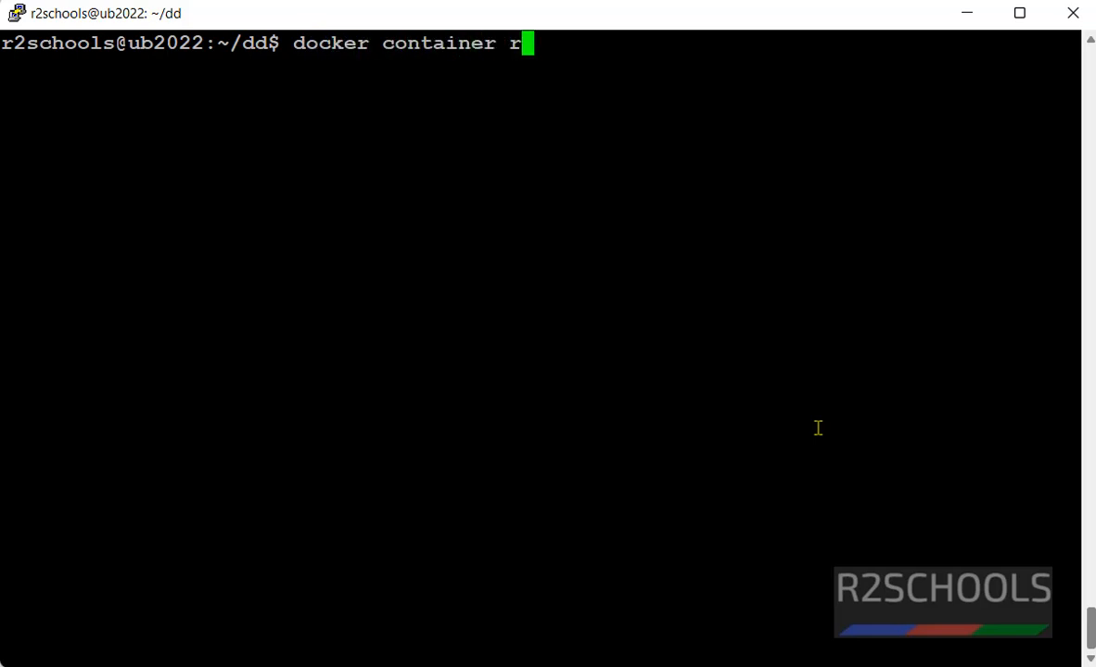
text(un -itd)
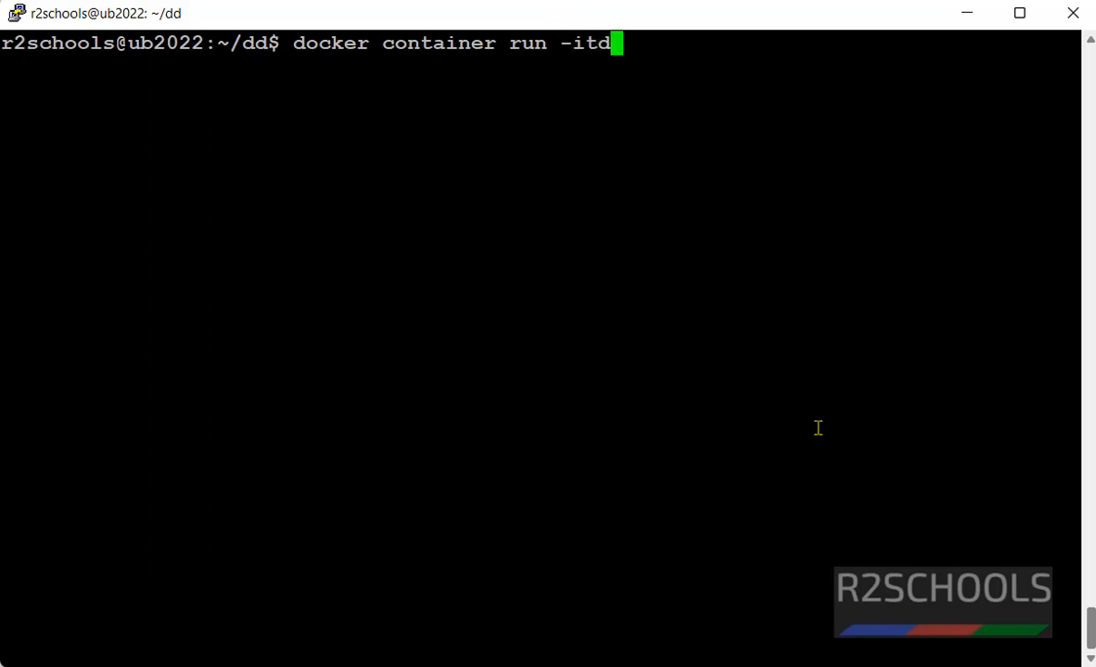
text(" ")
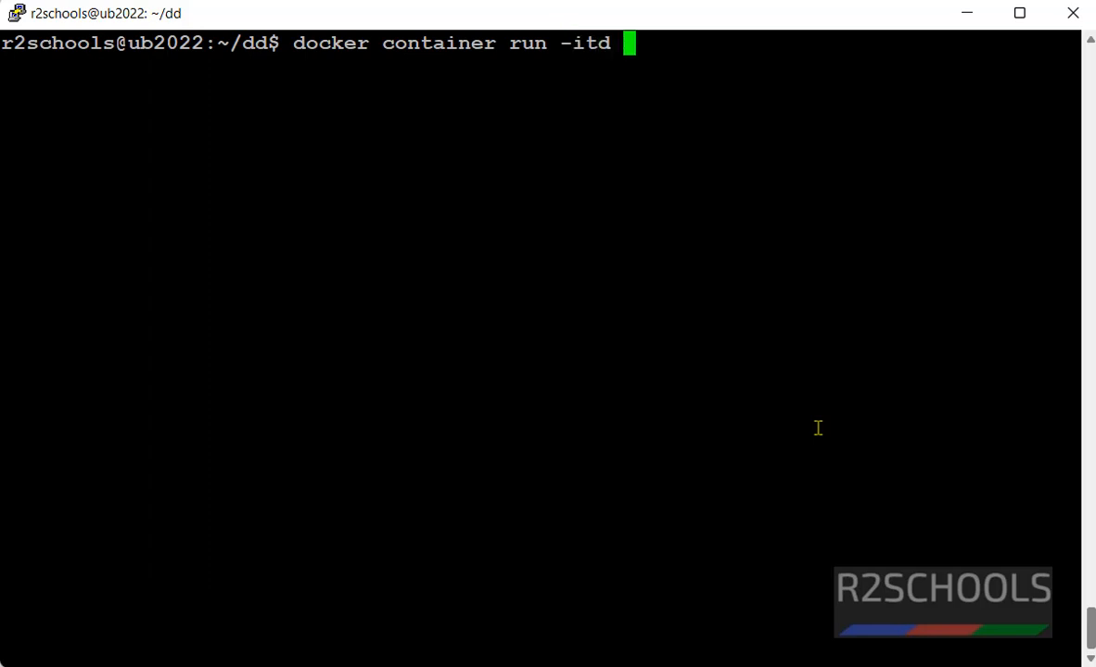
text(--name)
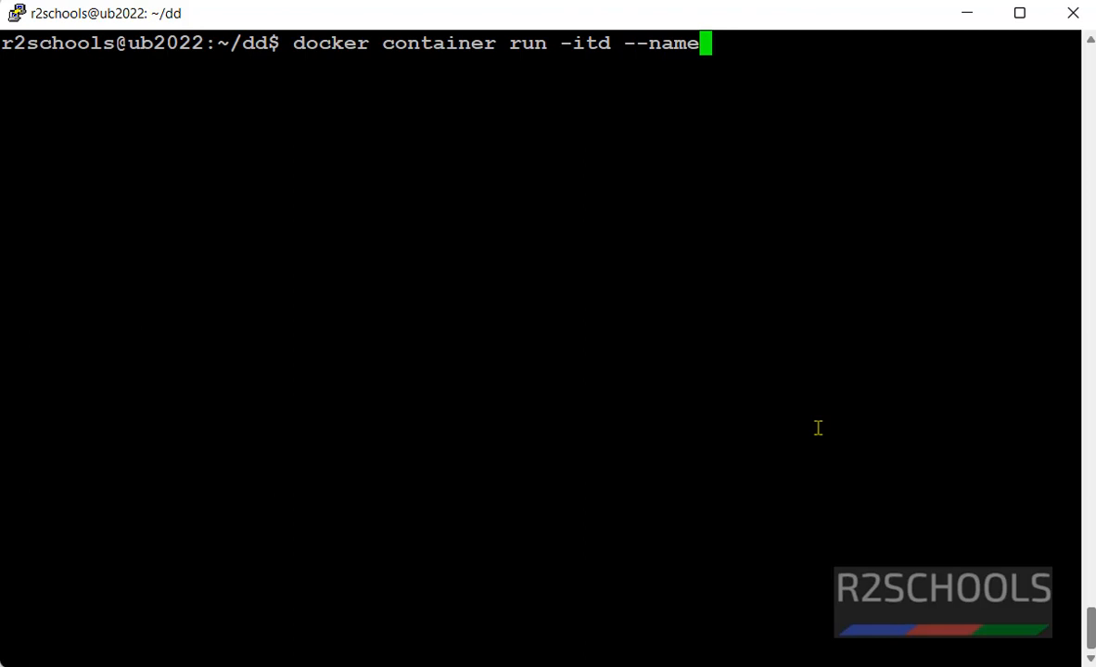
text(=web)
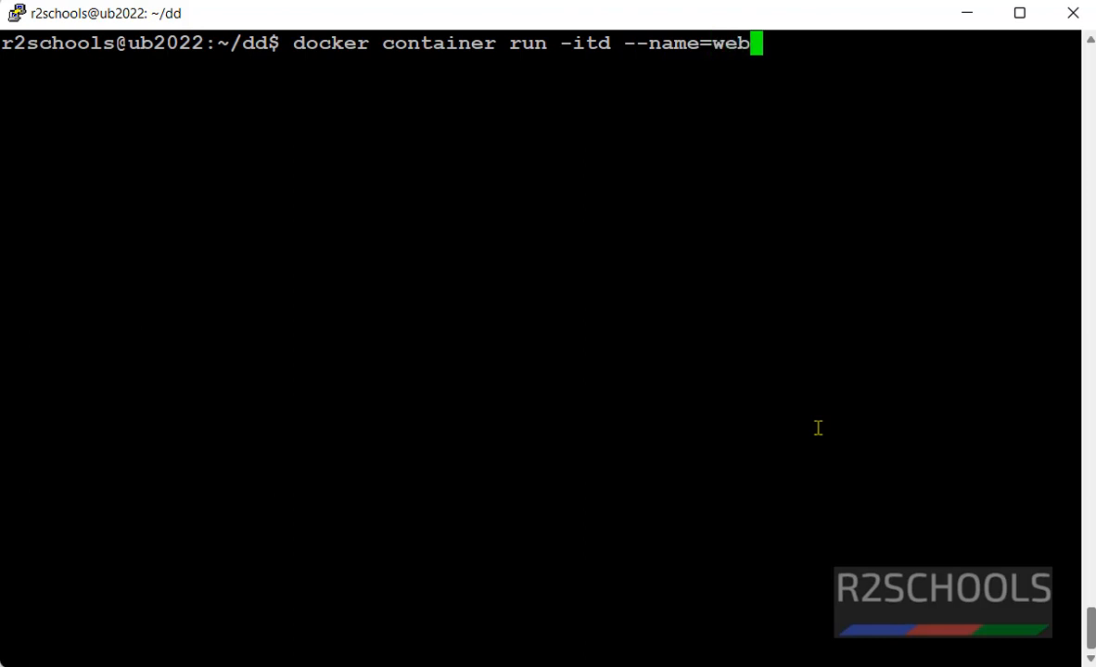
text(app1)
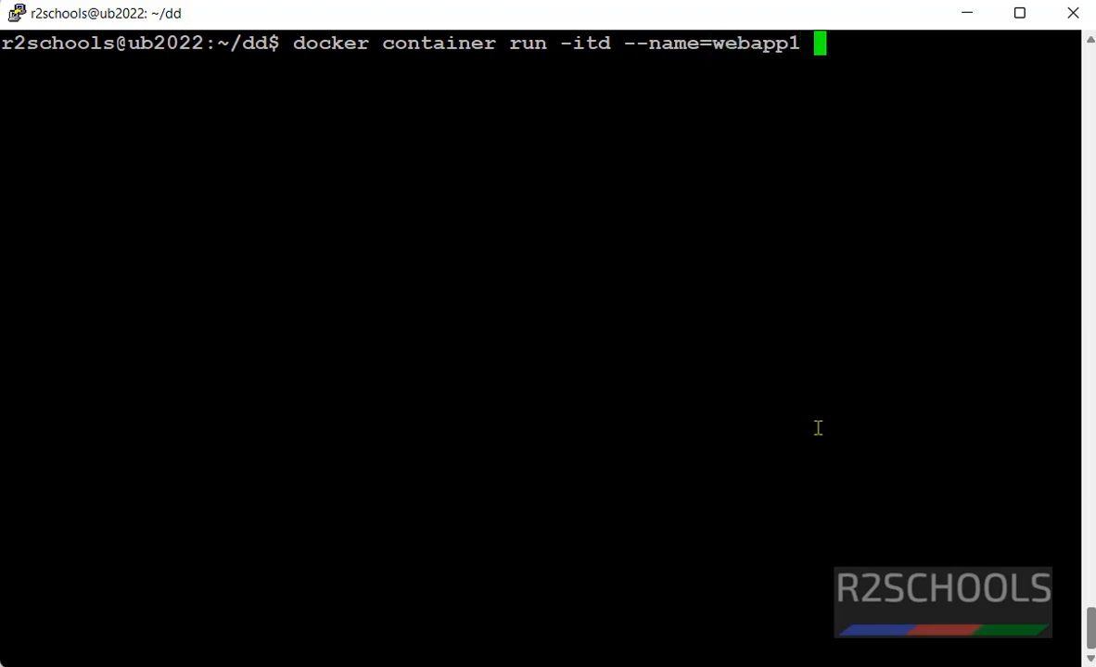
text(ubun)
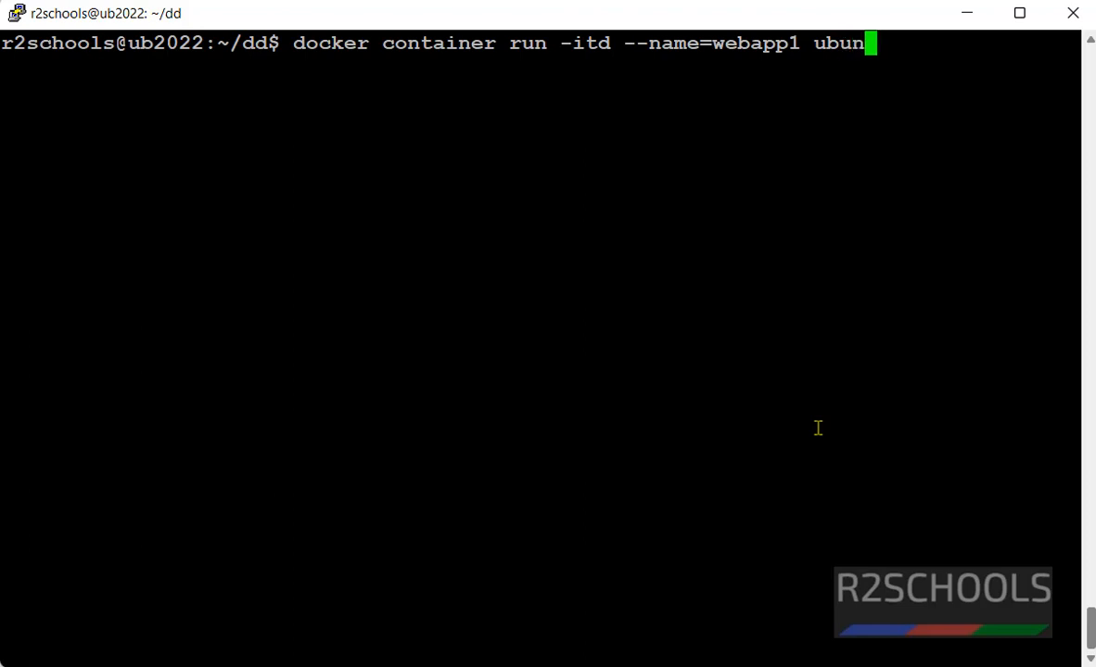
text(tu)
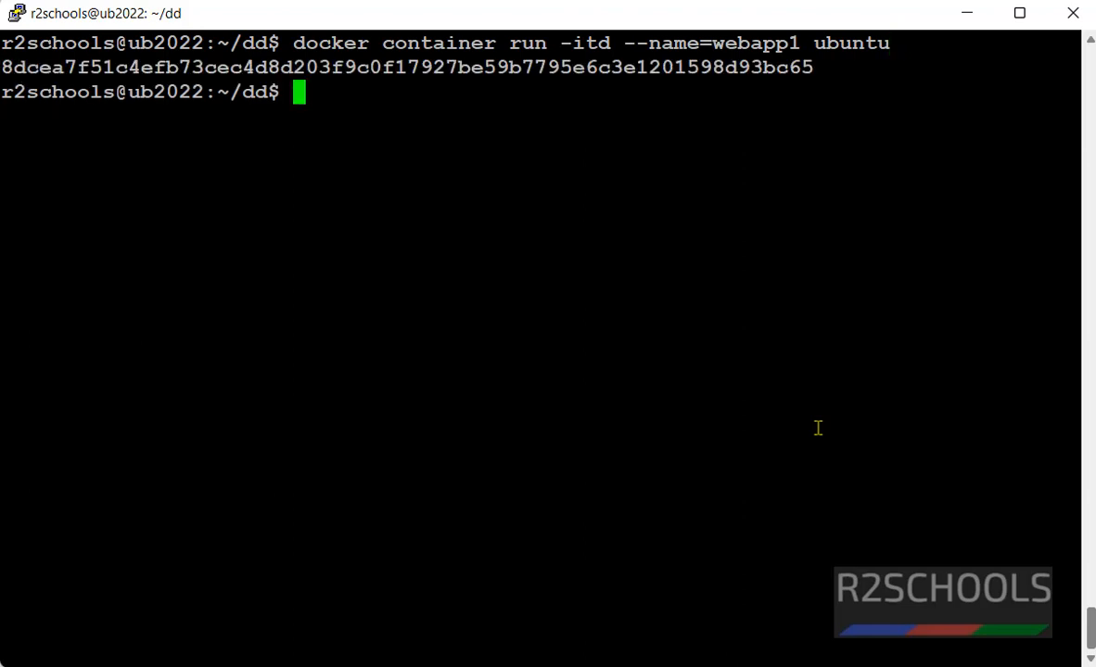
List containers to confirm webapp1 is up and running.
text(docker)
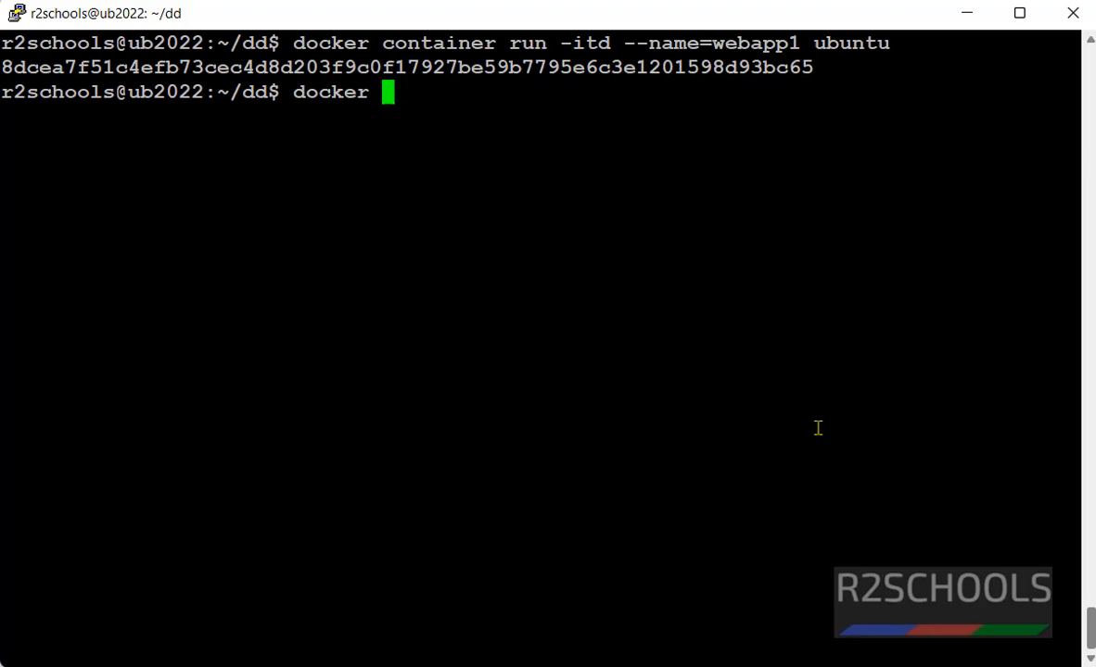
text(container)
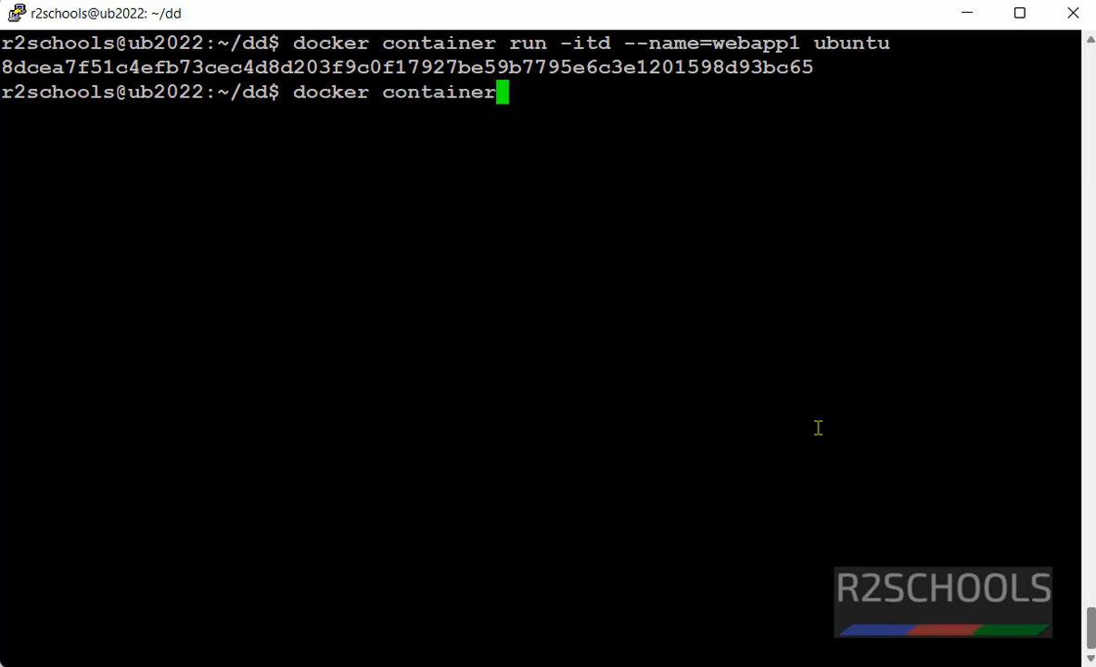
text(ls)
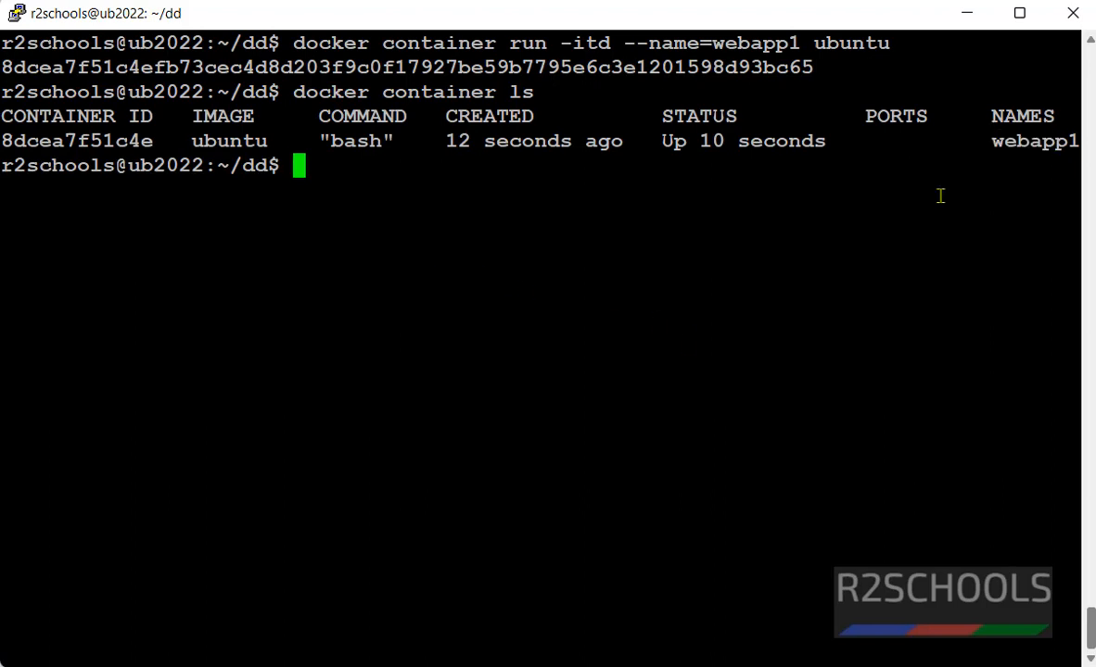
List the dd files and print the working directory /home/r2schools/dd.
text(ls)
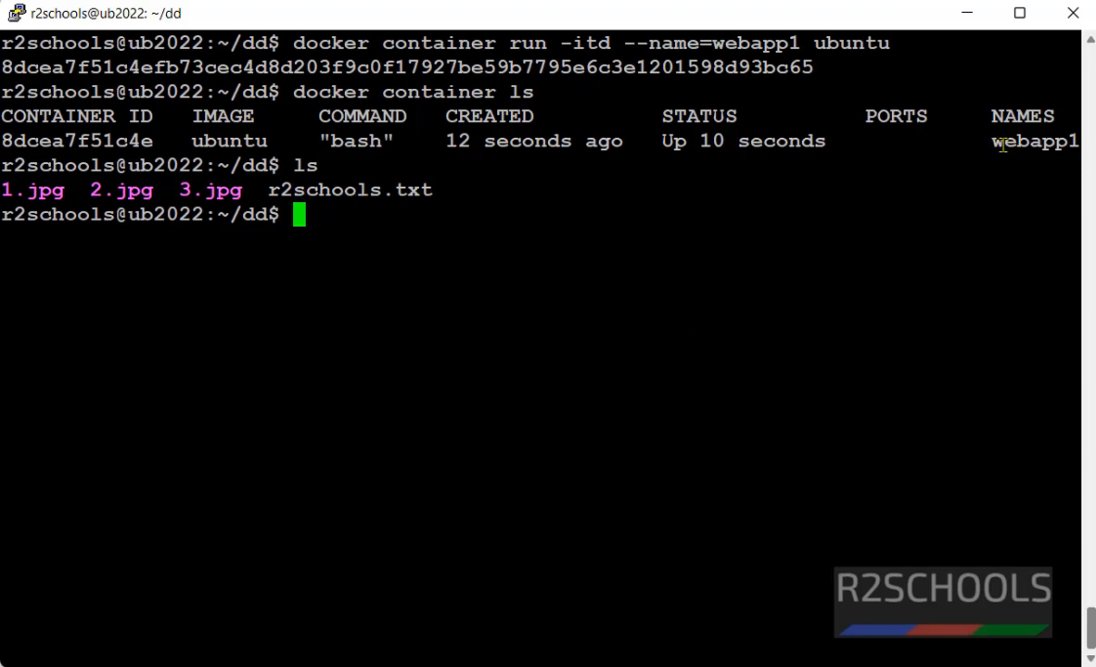
mouse_move(608, 260)
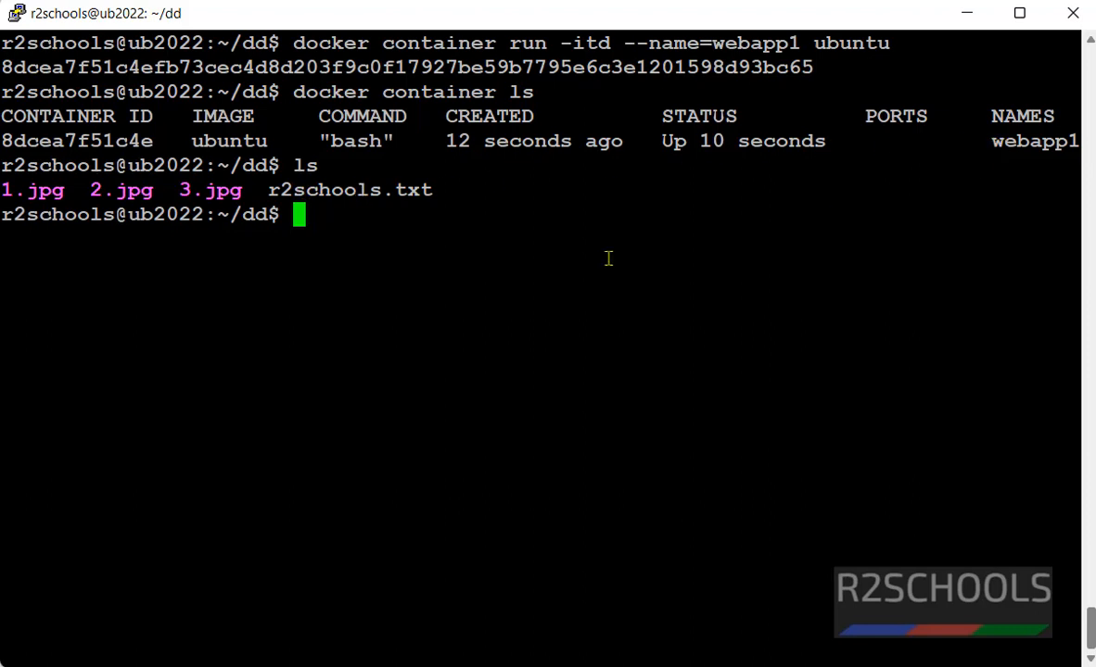
text(sudo docker c)
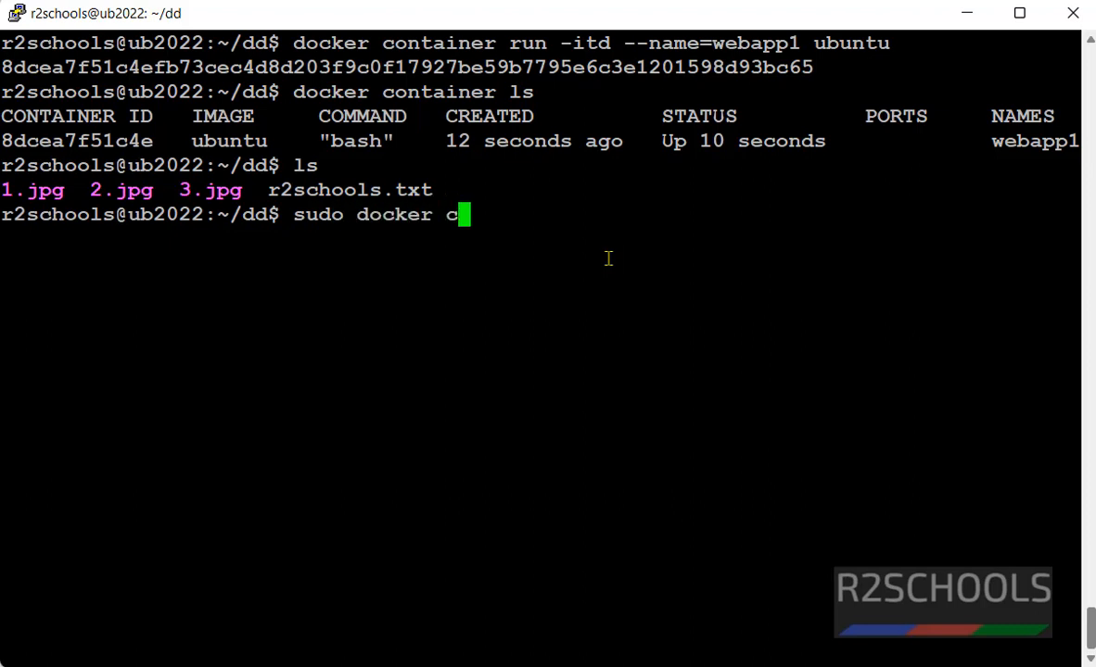
text(p)
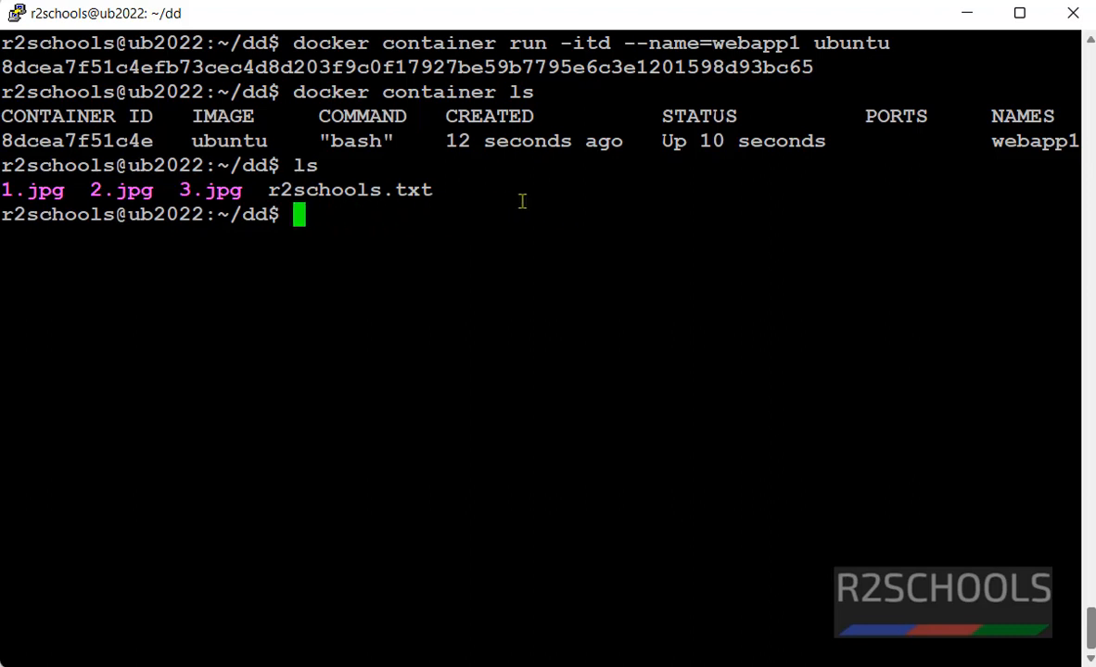
text(pwd)
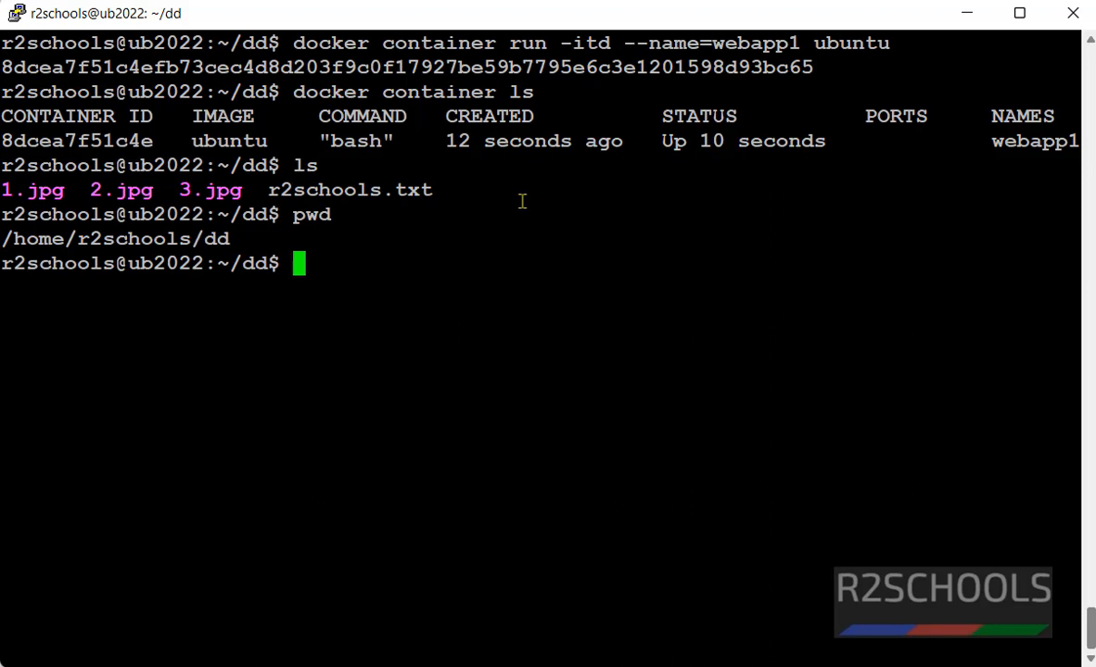
Run sudo docker cp /home/r2schools/dd/r2schools.txt to container 8dcea7f51c4e, first mistyping root1/.
text(sudo docker cp)
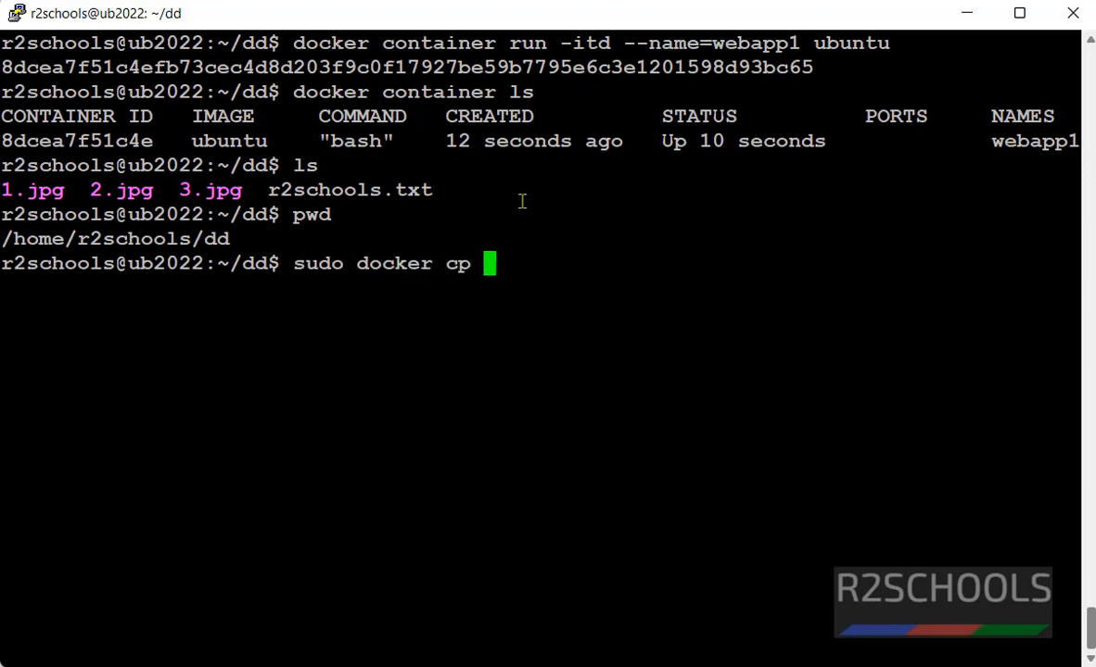
mouse_move(341, 239)
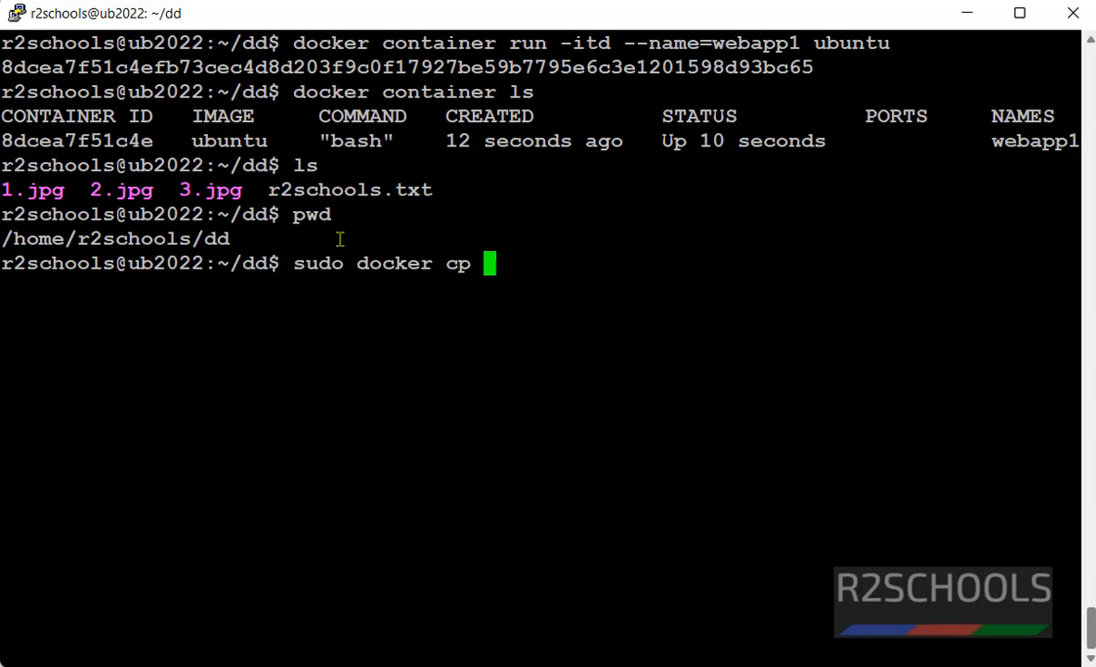
text(/home/r2schools/dd)
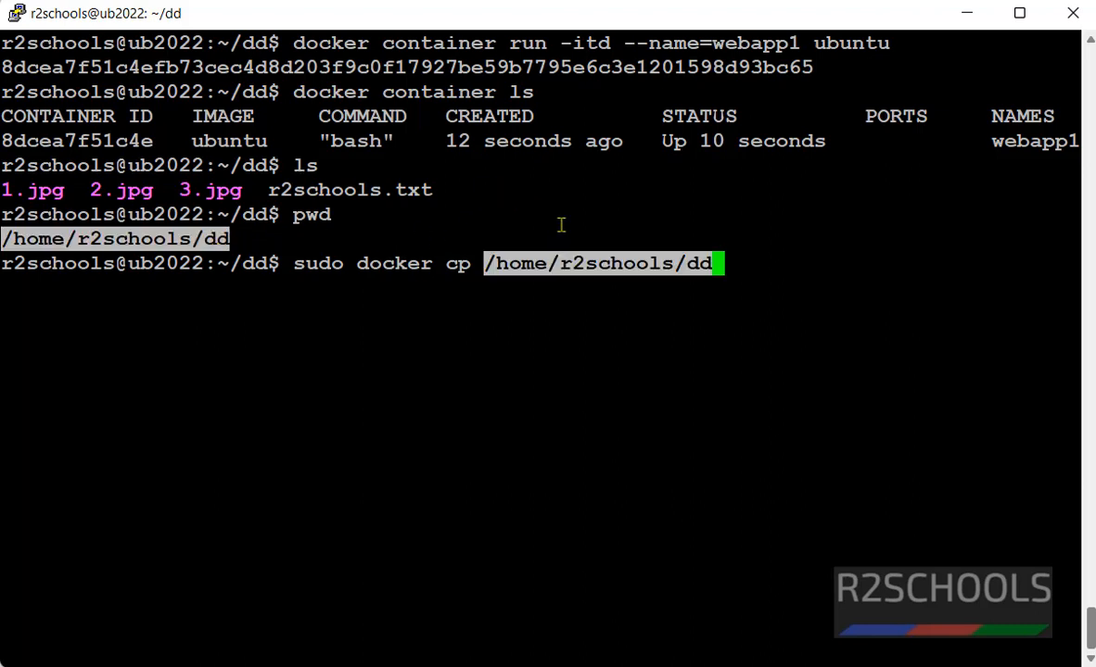
text(/r2)
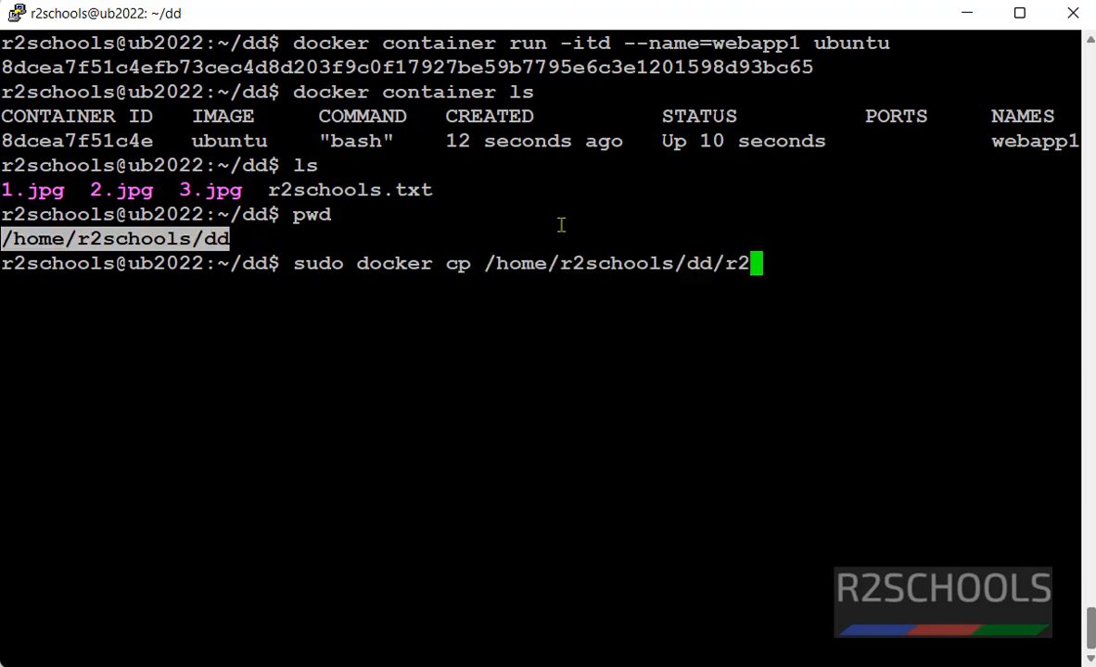
text(schools.txt)
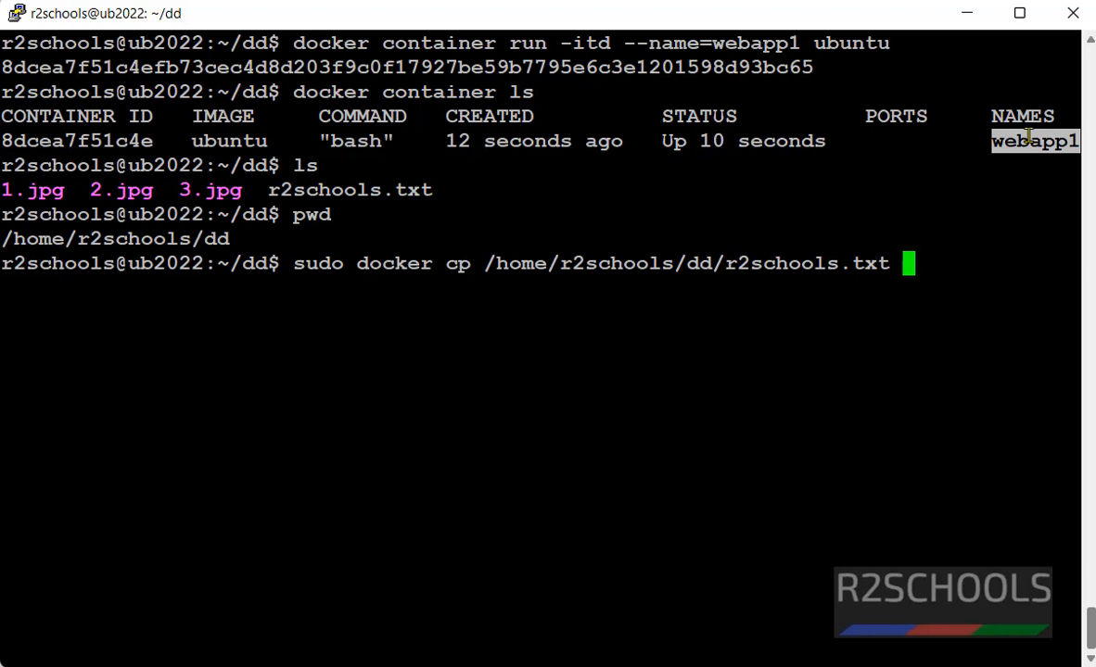
double_click(76, 141)
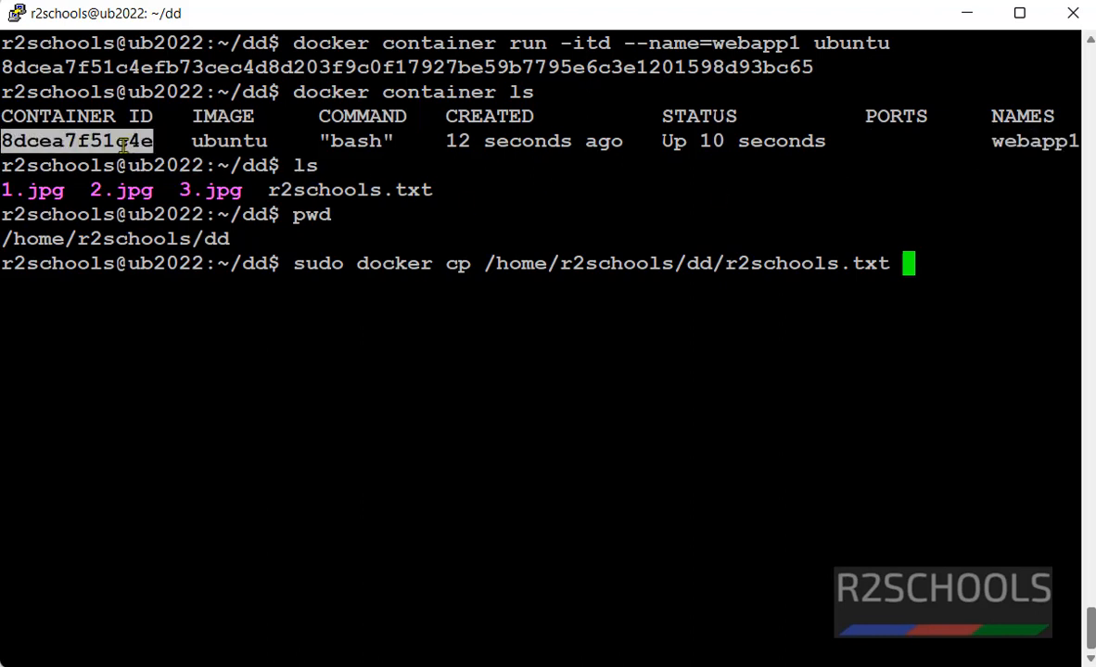
mouse_move(897, 202)
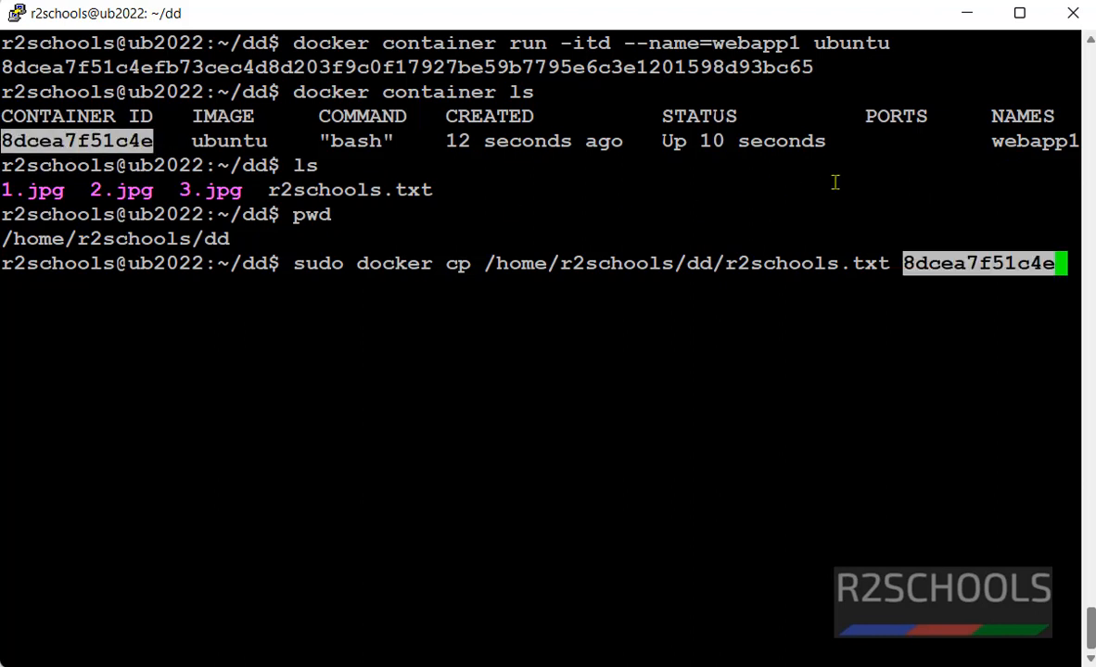
text(:/)
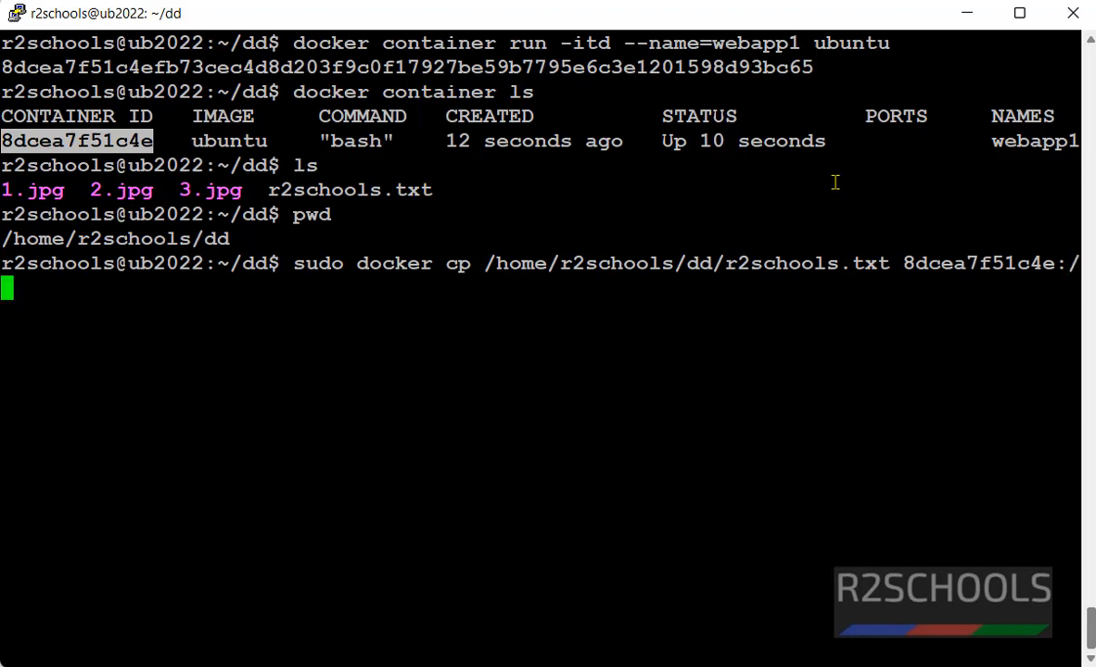
text(rt)
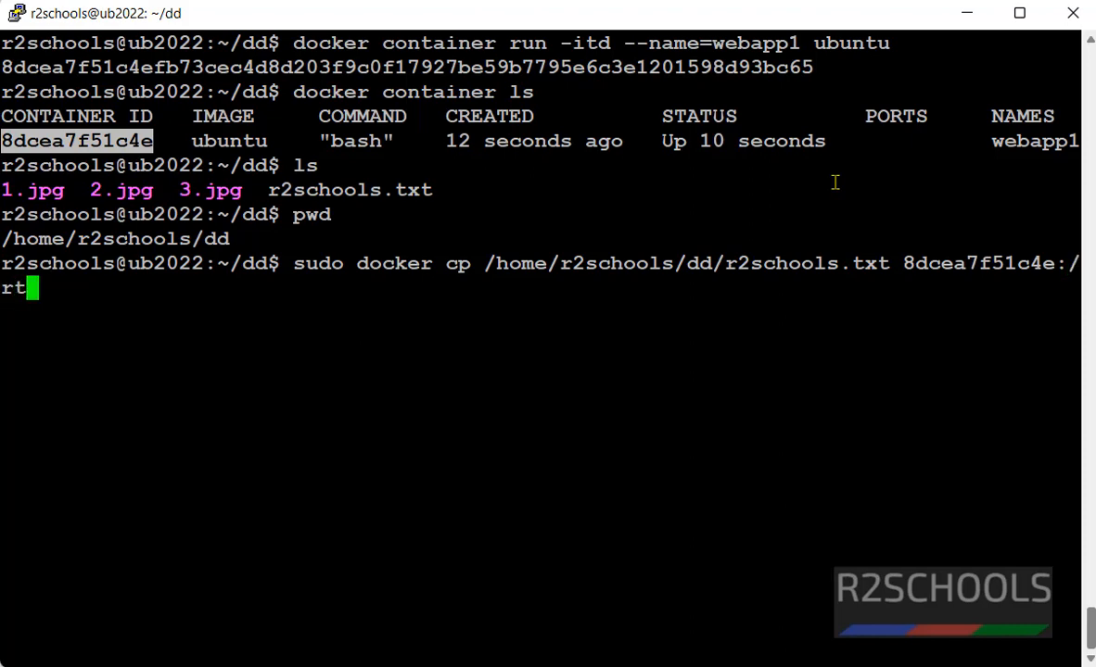
text(oot)
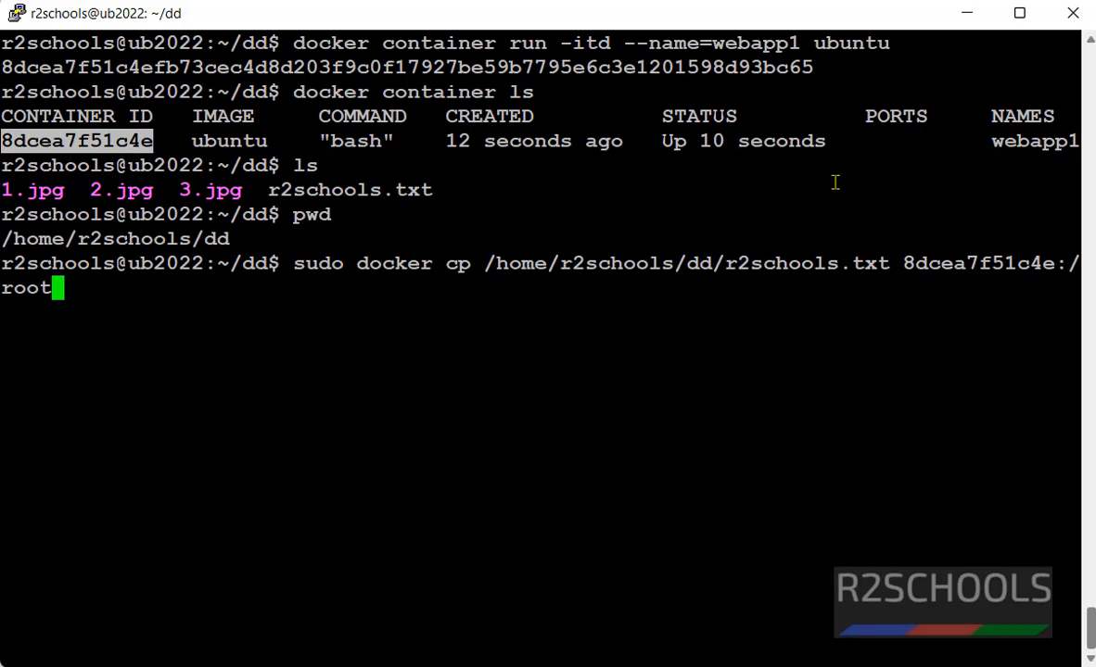
text(/)
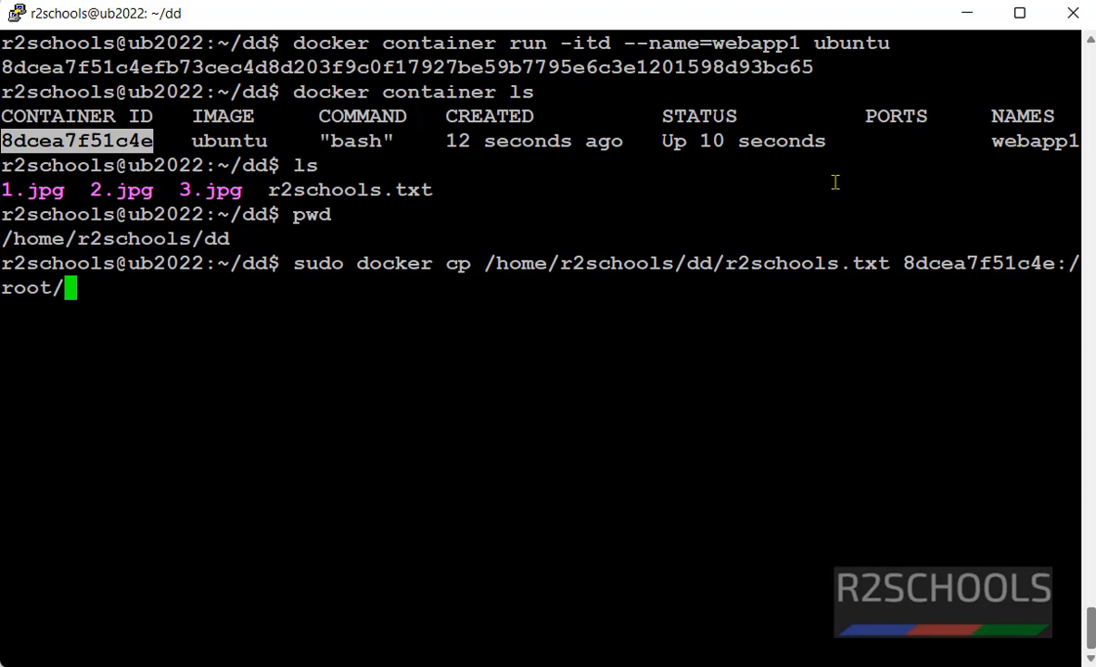
text(1)
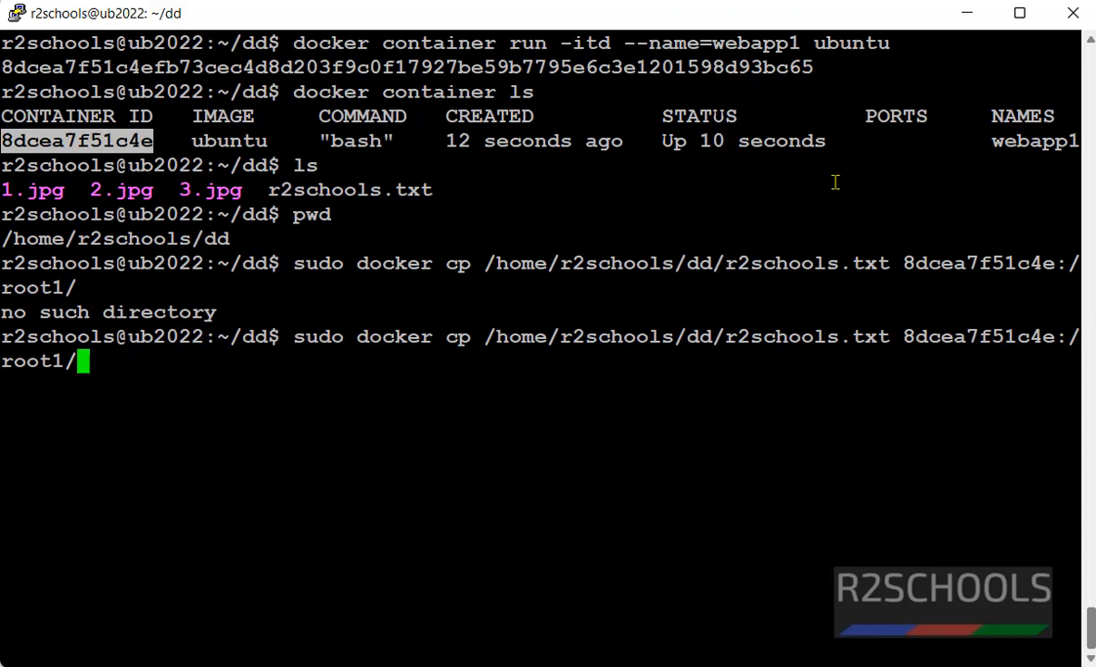
Rerun the copy with the destination corrected to 8dcea7f51c4e:/root/.
key(BackSpace)
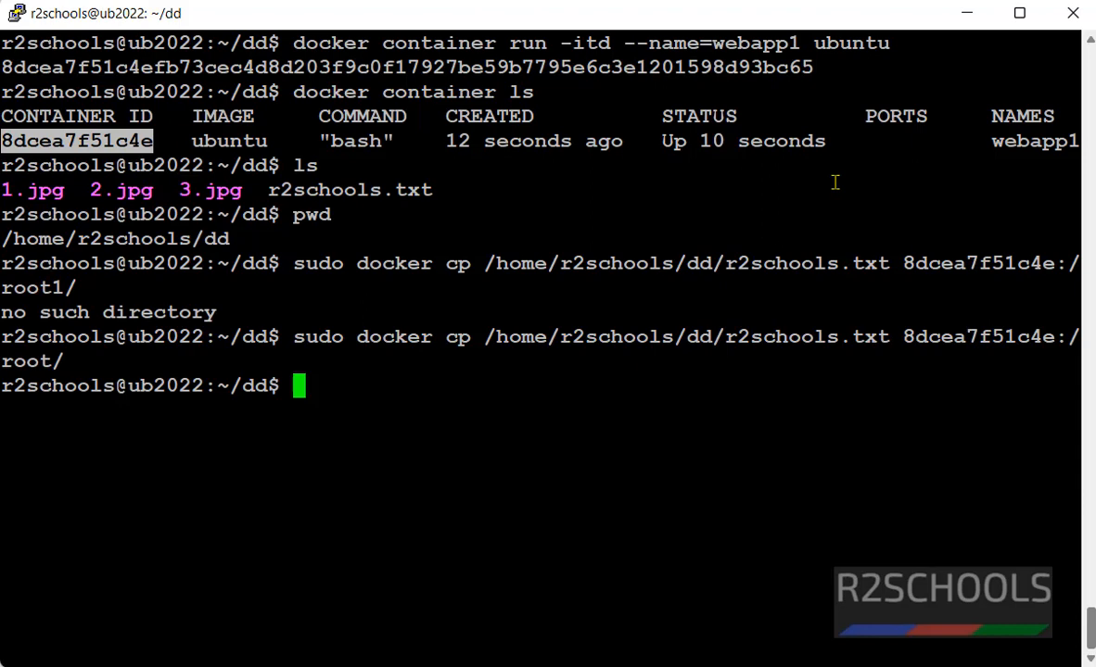
mouse_move(831, 182)
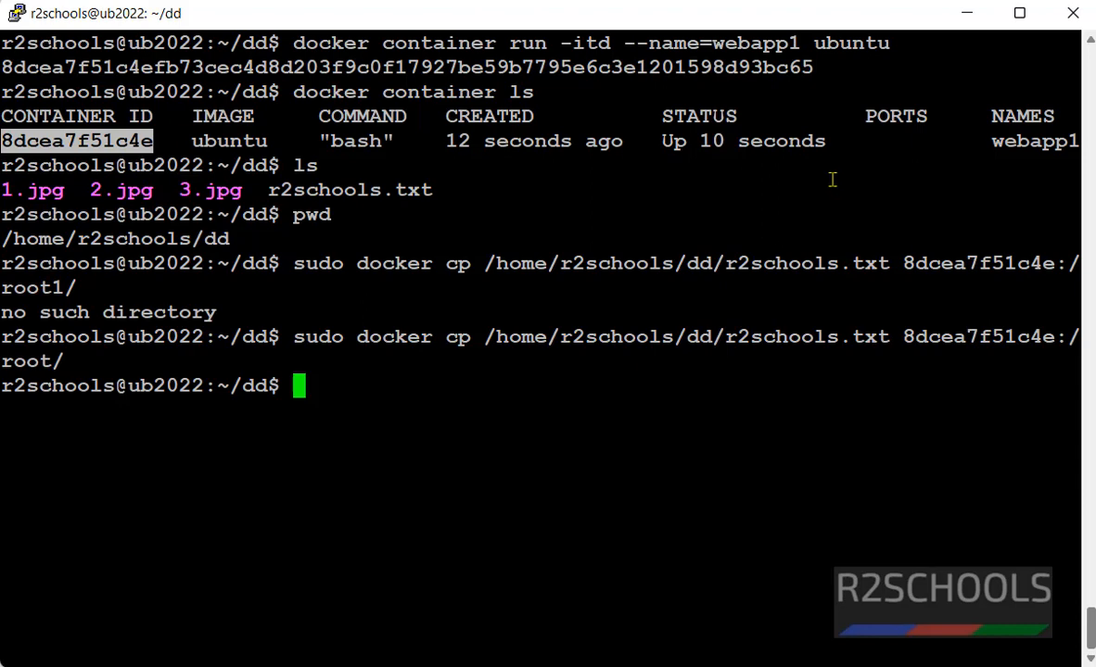
text(d)
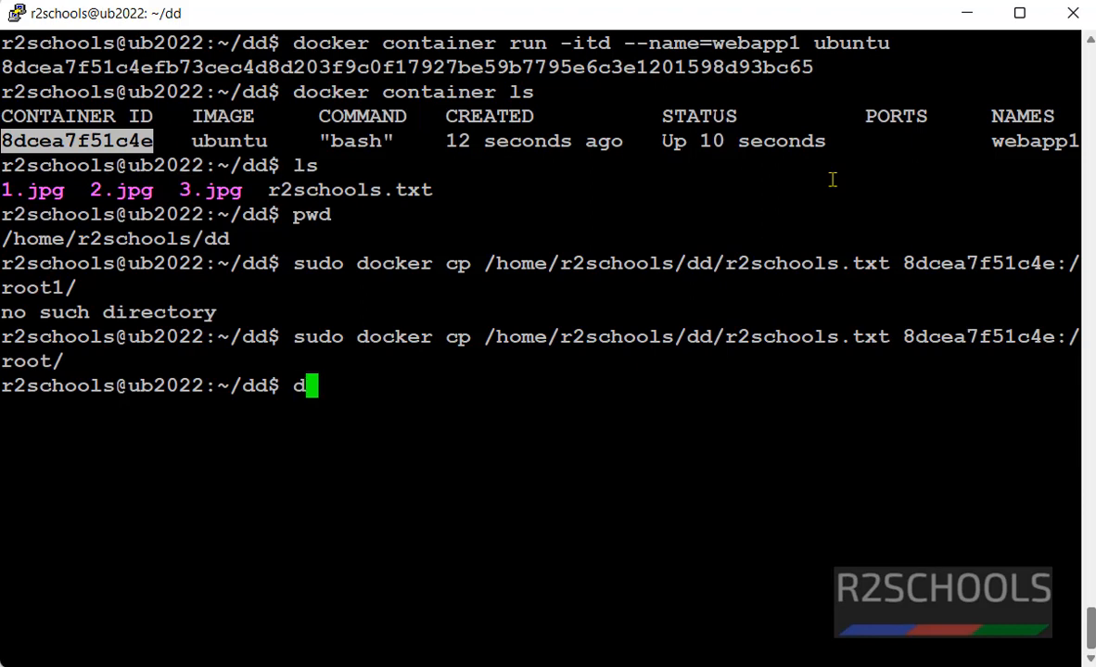
Open a bash shell inside webapp1 with docker exec -it webapp1 /bin/bash.
text(ocker)
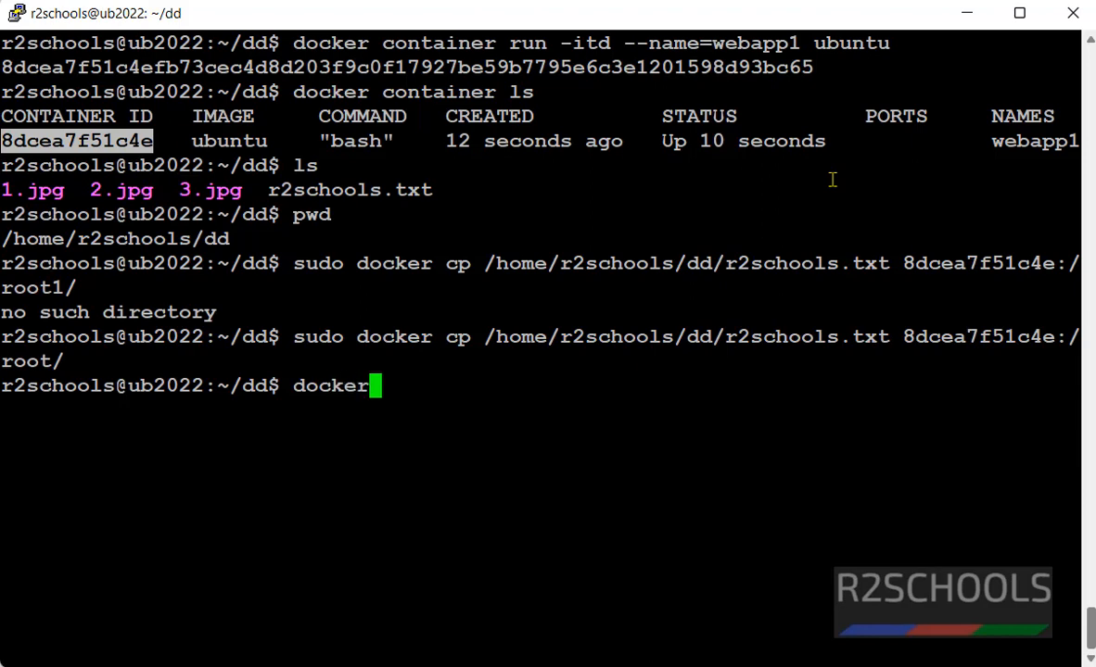
text(exec)
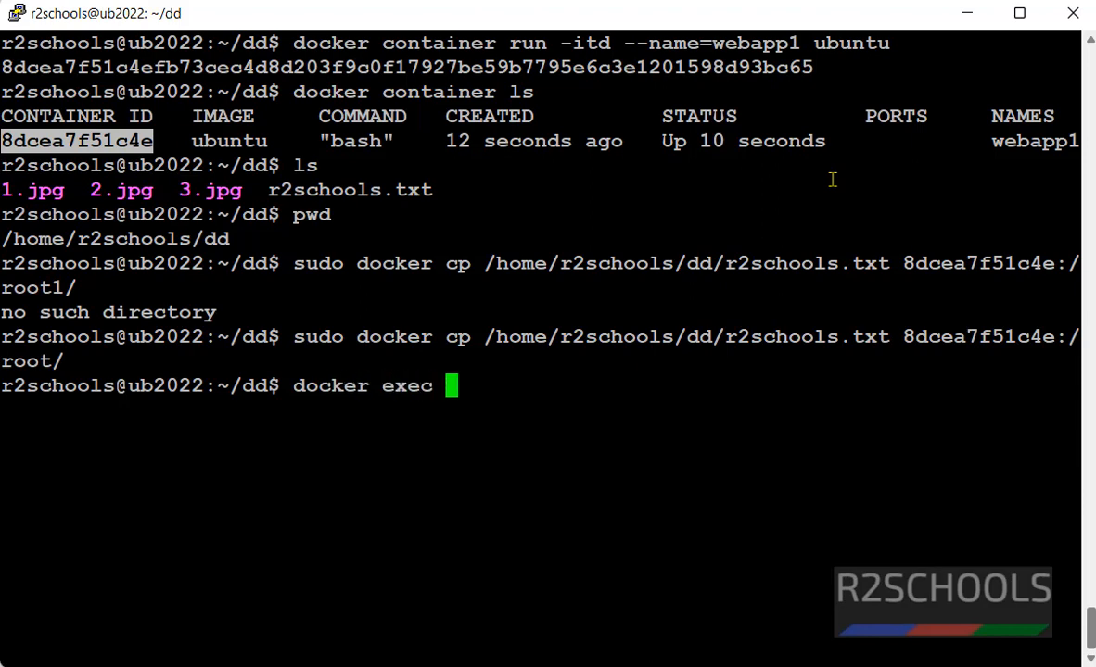
mouse_move(853, 146)
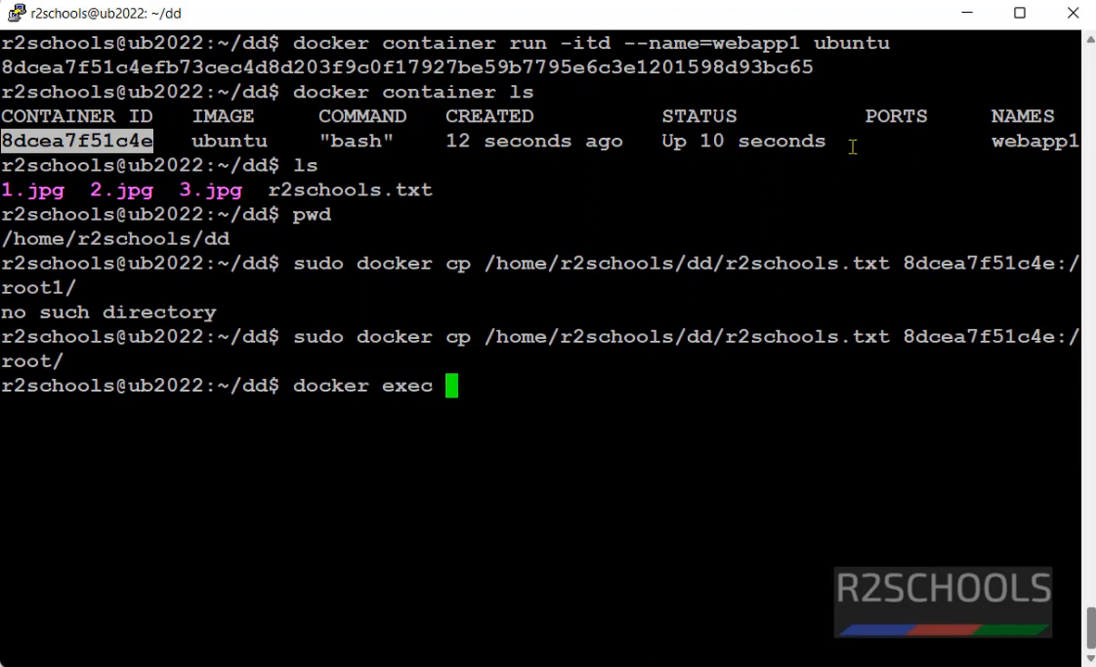
text(-)
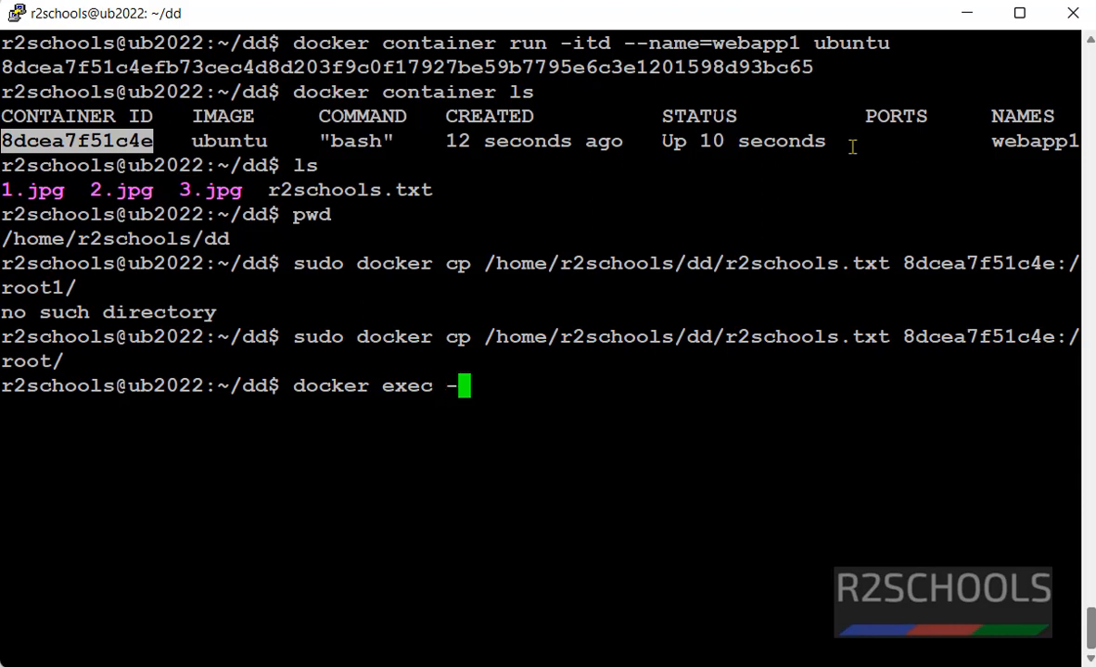
text(it)
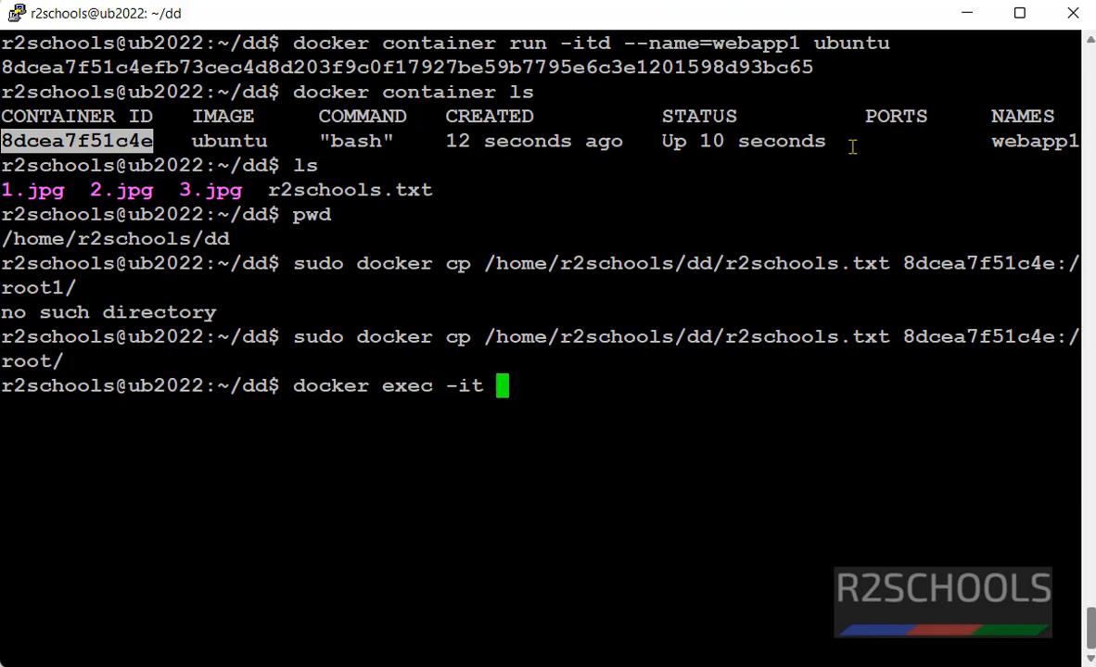
text(webapp1)
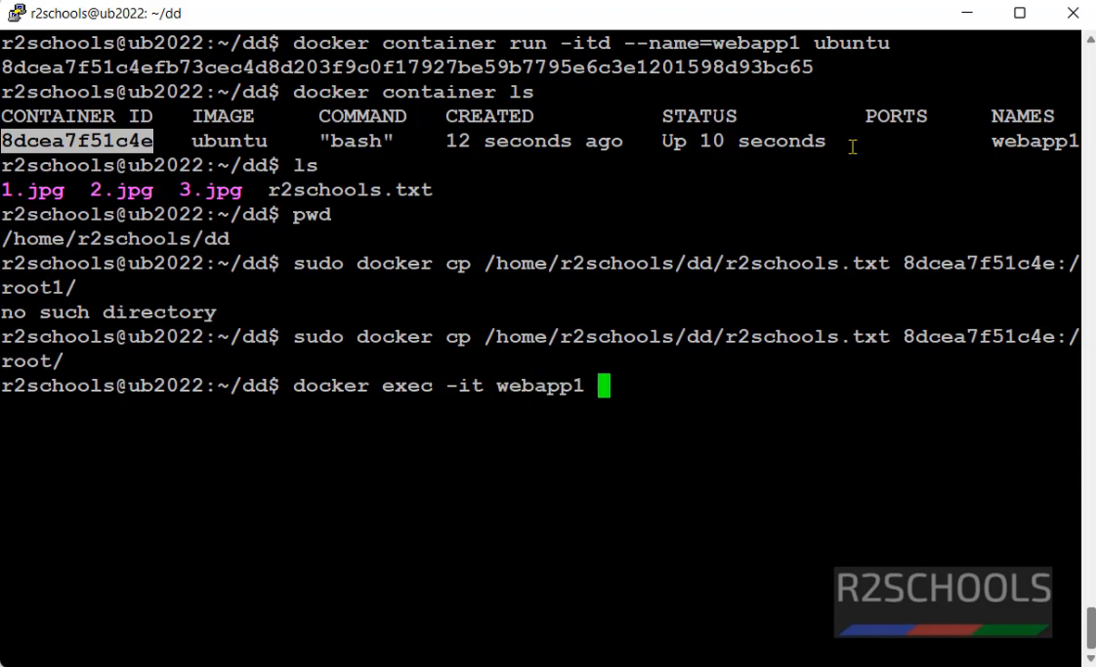
text(/)
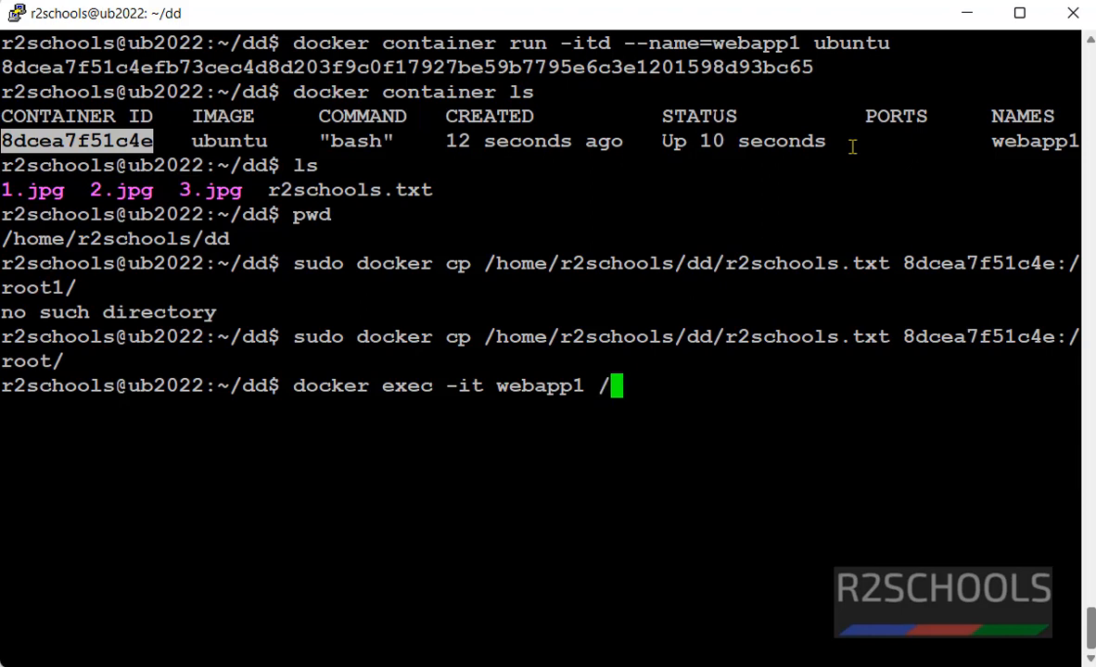
text(bin/)
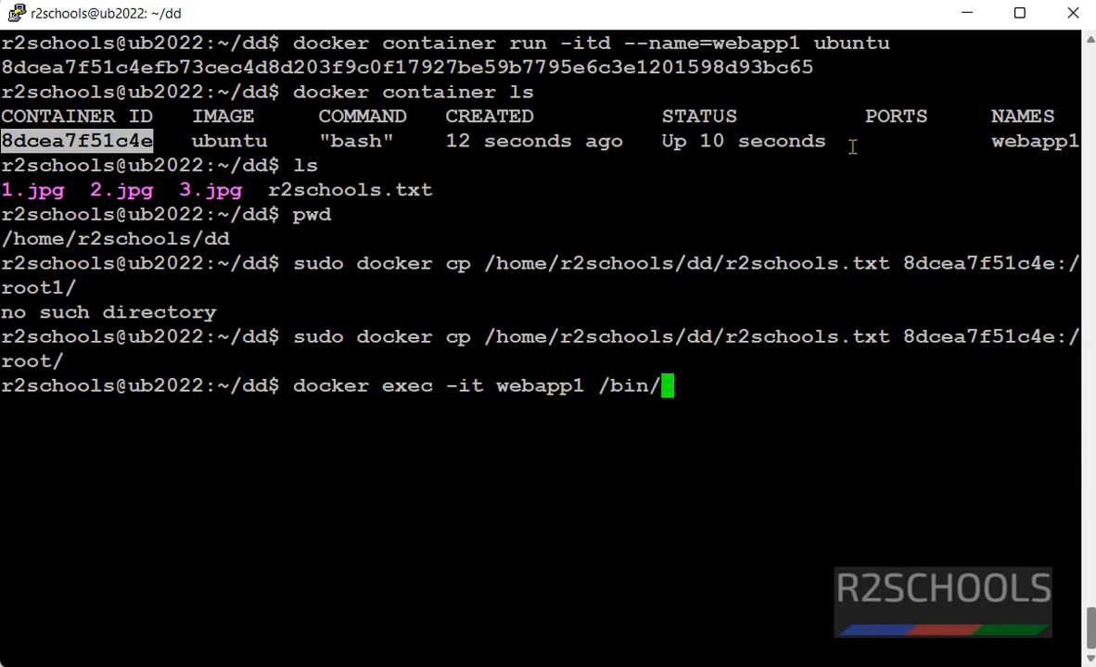
text(bash)
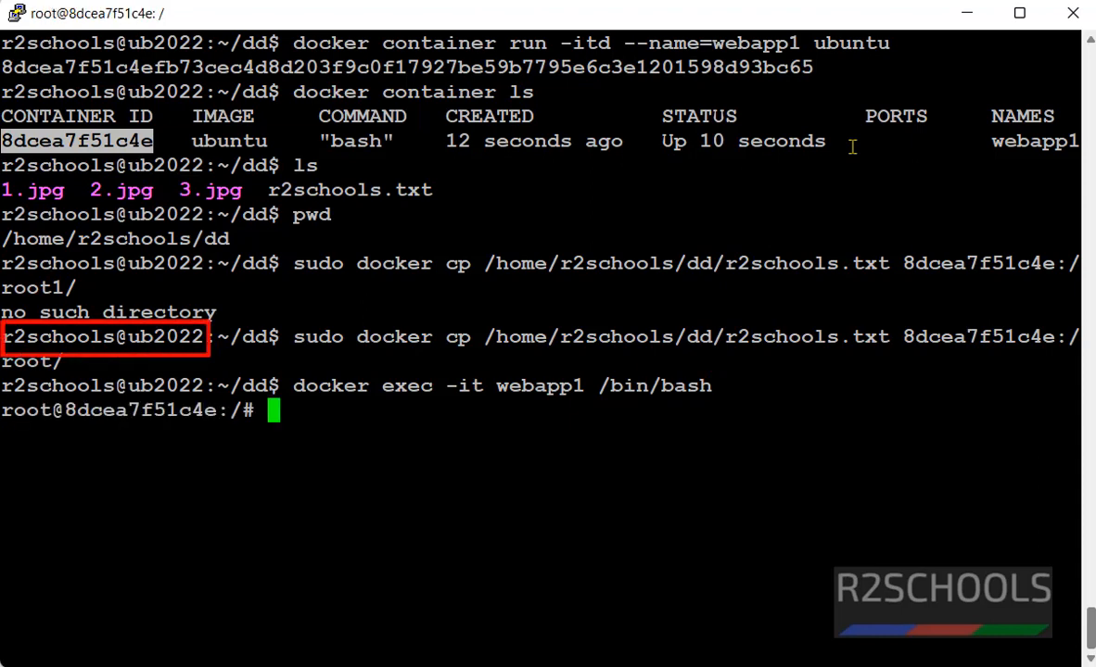
Go to /root, list it, and cat r2schools.txt to see Welcome to r2schools.
text(cd)
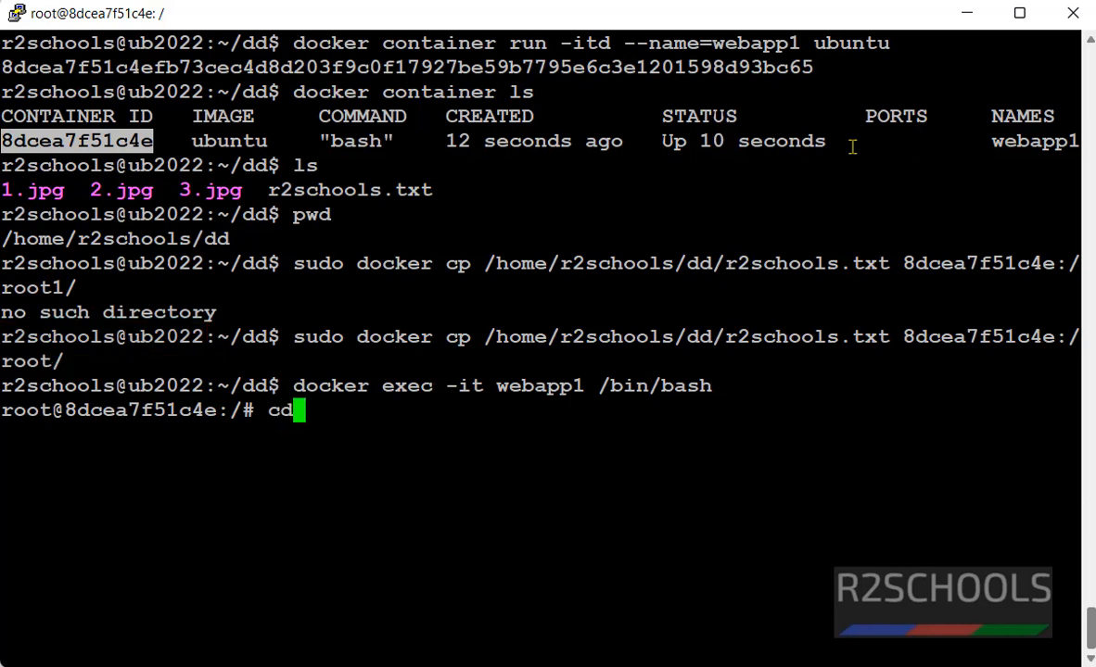
text(ro)
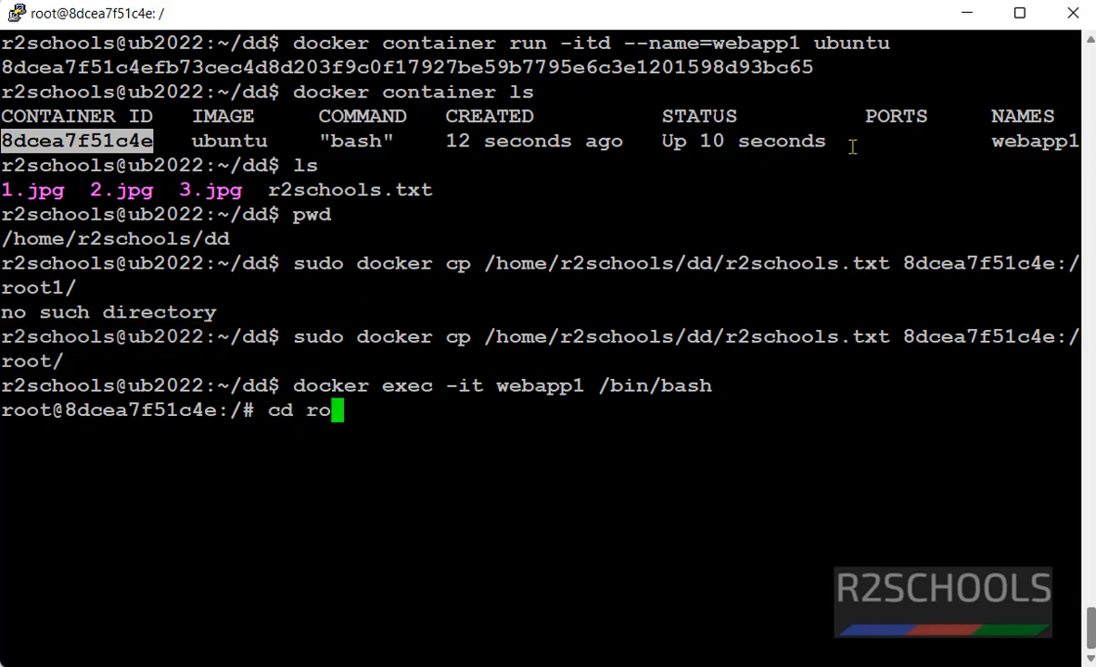
text(ot/)
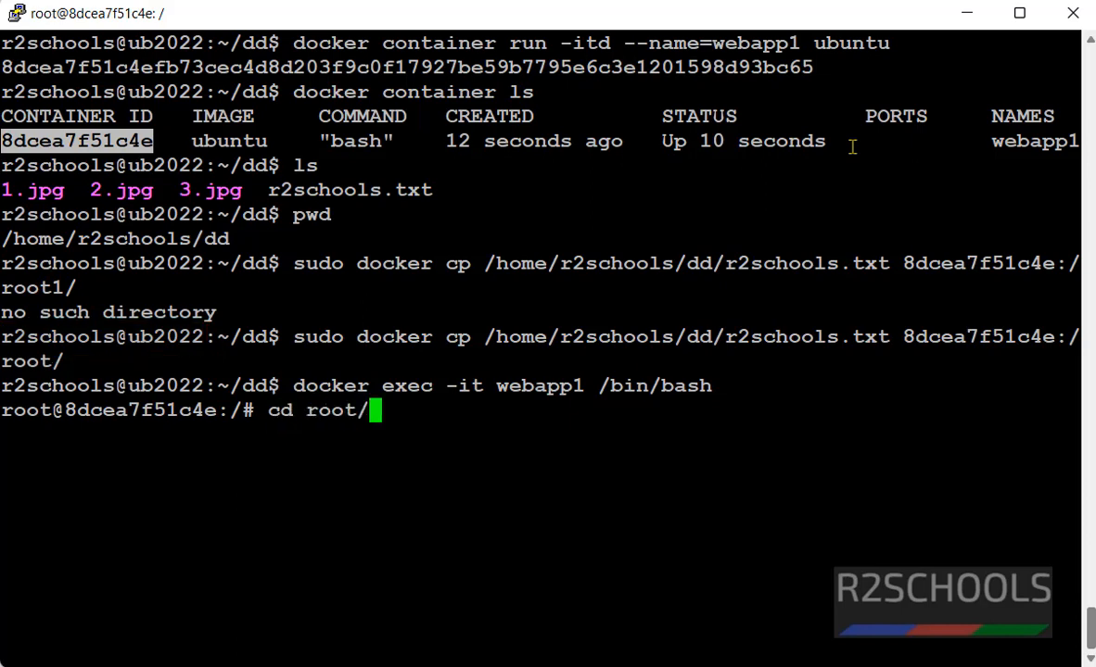
text(ls)
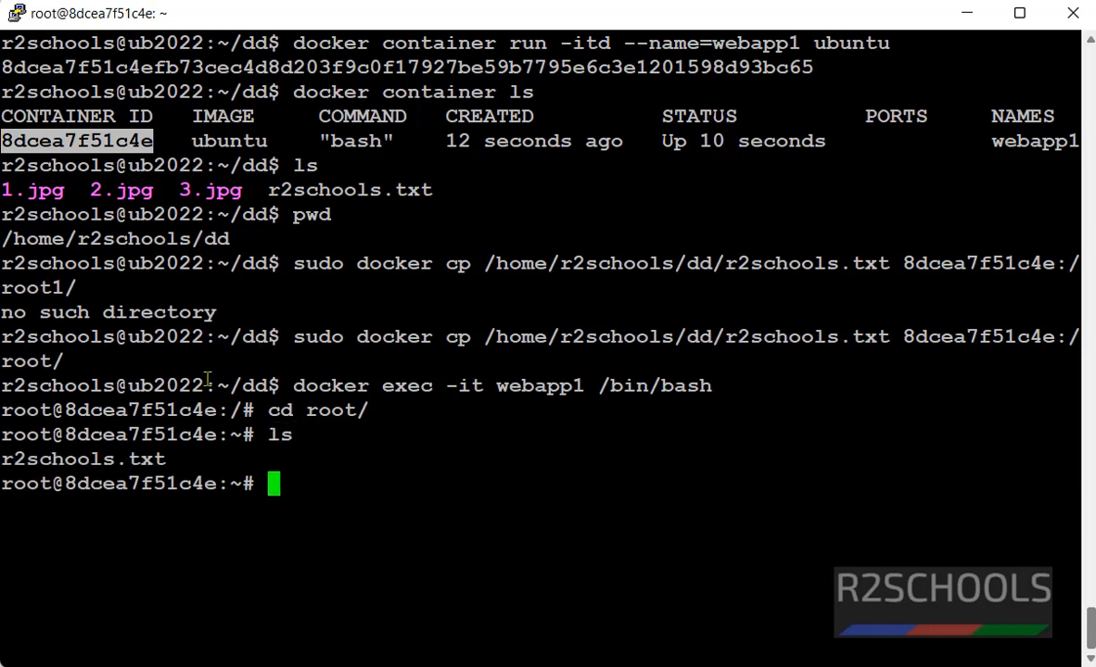
double_click(83, 460)
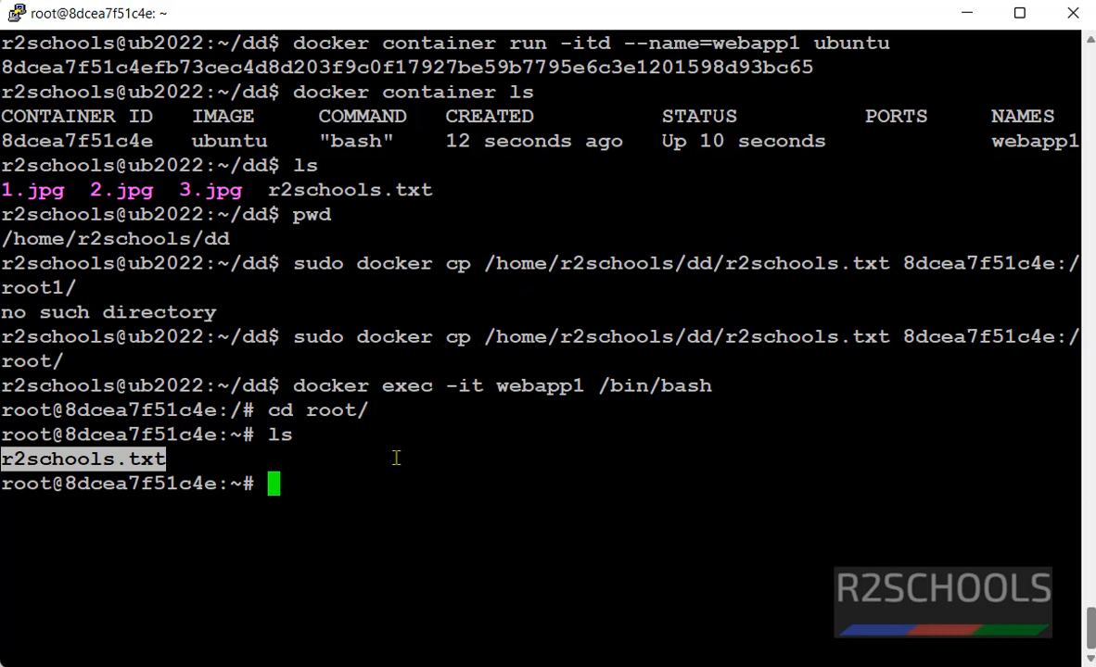
text(cat)
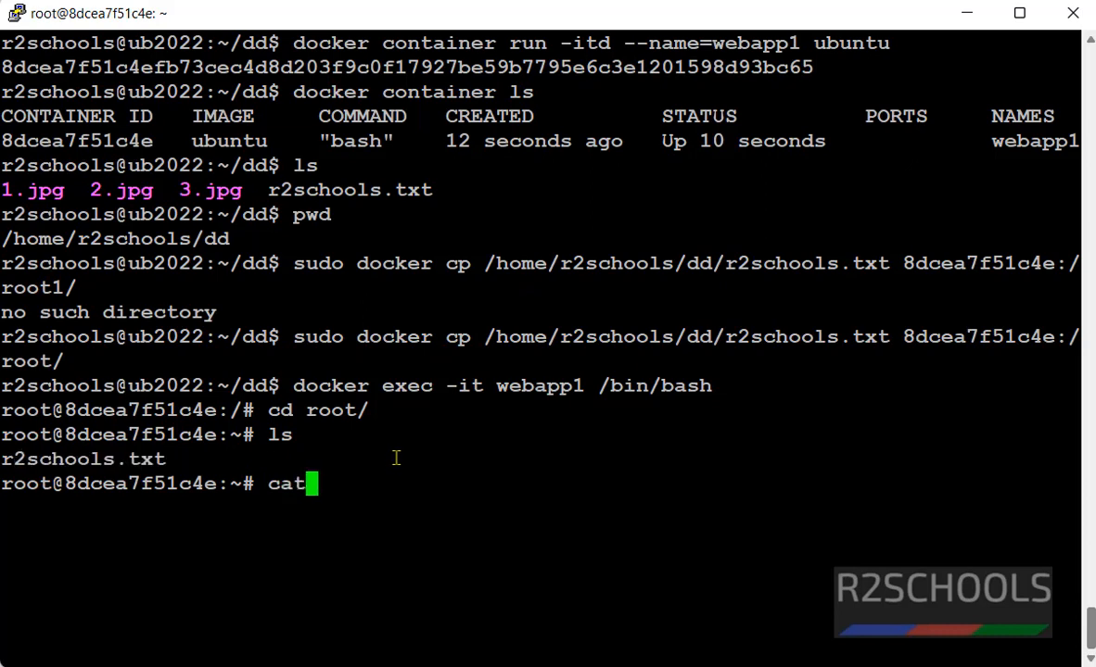
text(r2schools.txt)
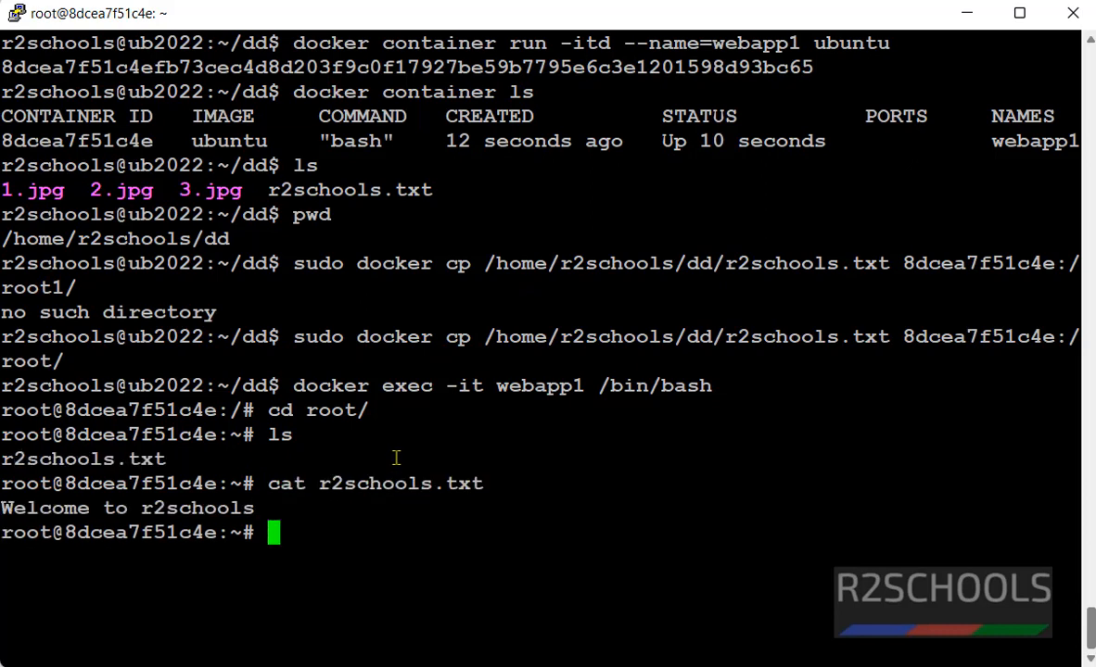
double_click(197, 508)
text(ls)
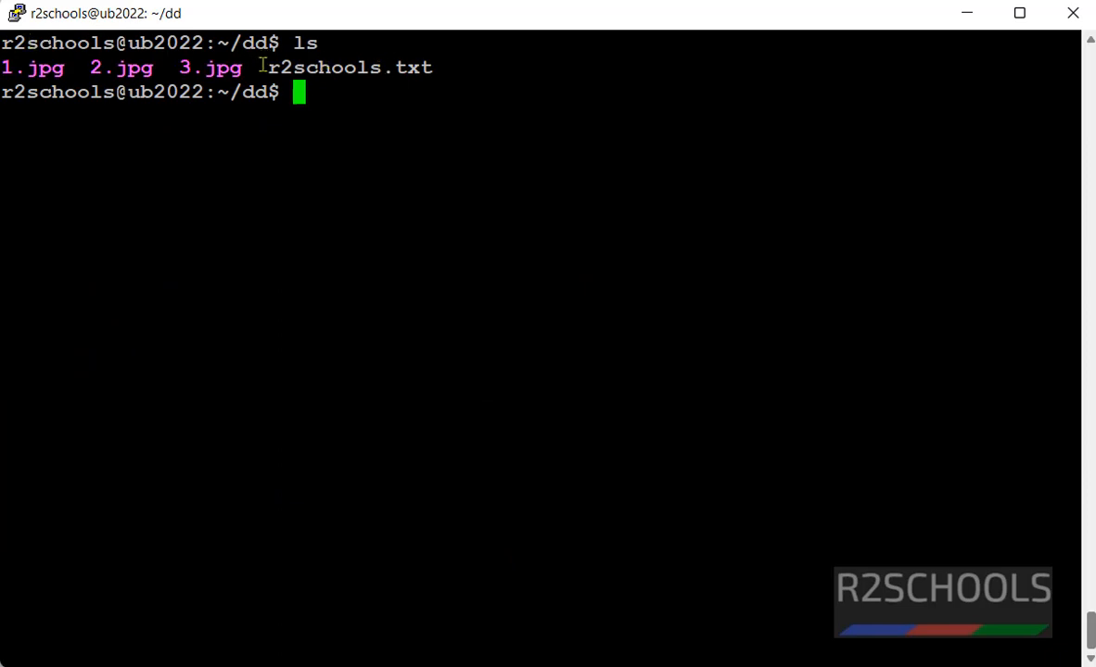
Check pwd, then copy the whole dd directory with sudo docker cp /home/r2schools/dd/ webapp1:/root/.
text(pwd)
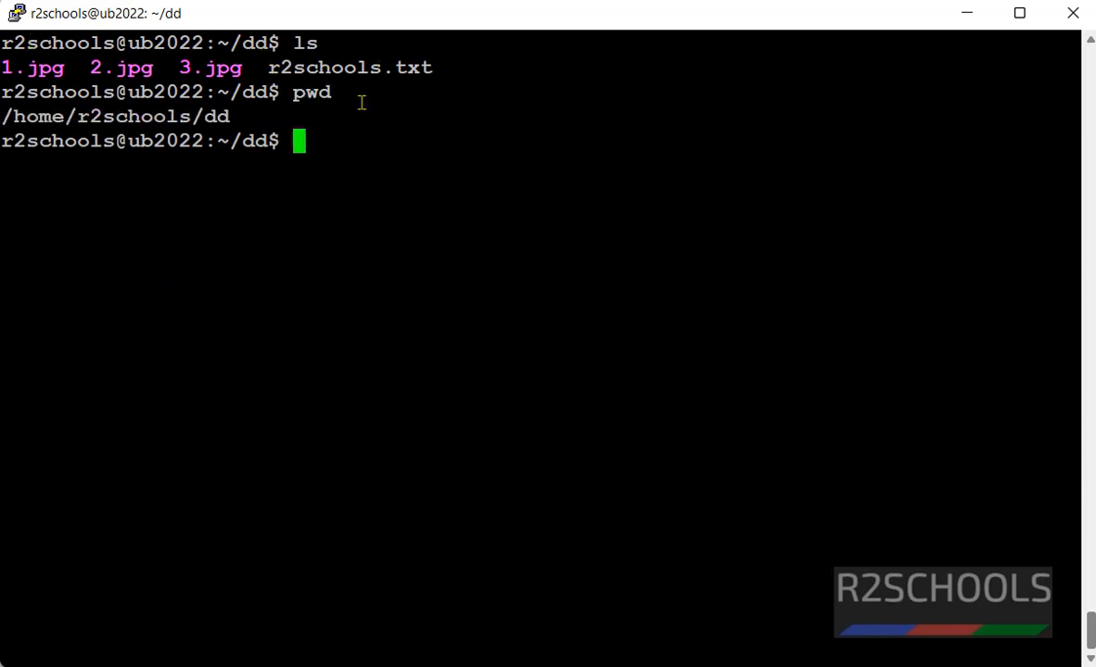
mouse_move(422, 111)
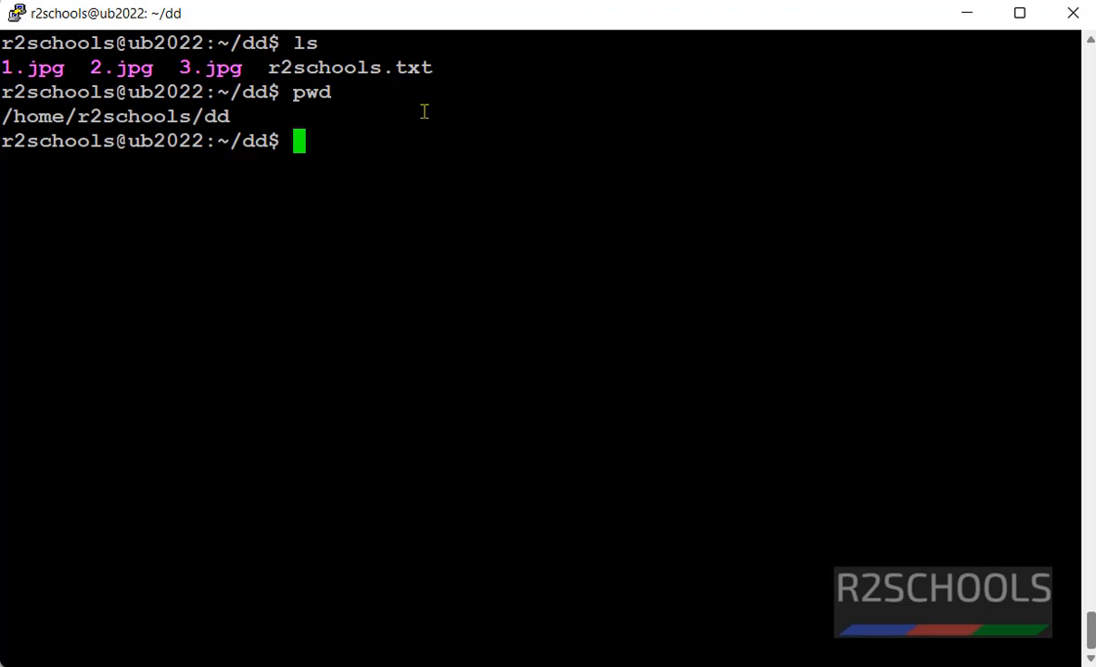
mouse_move(415, 141)
text(sudo docker cp /home/r2schools/dd/)
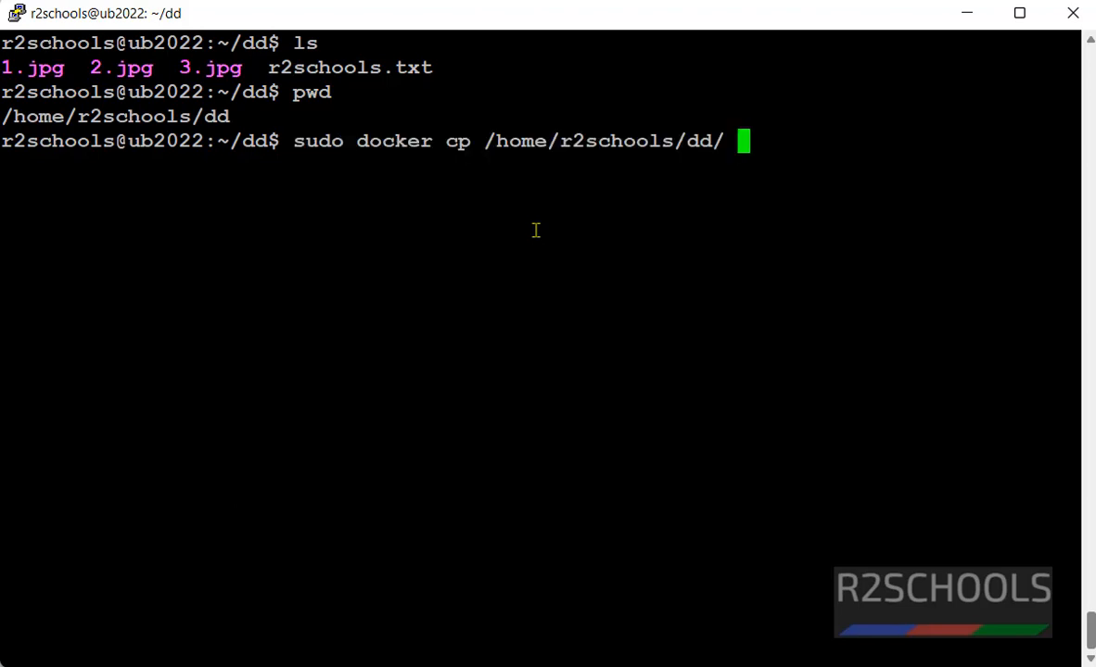
text(weba)
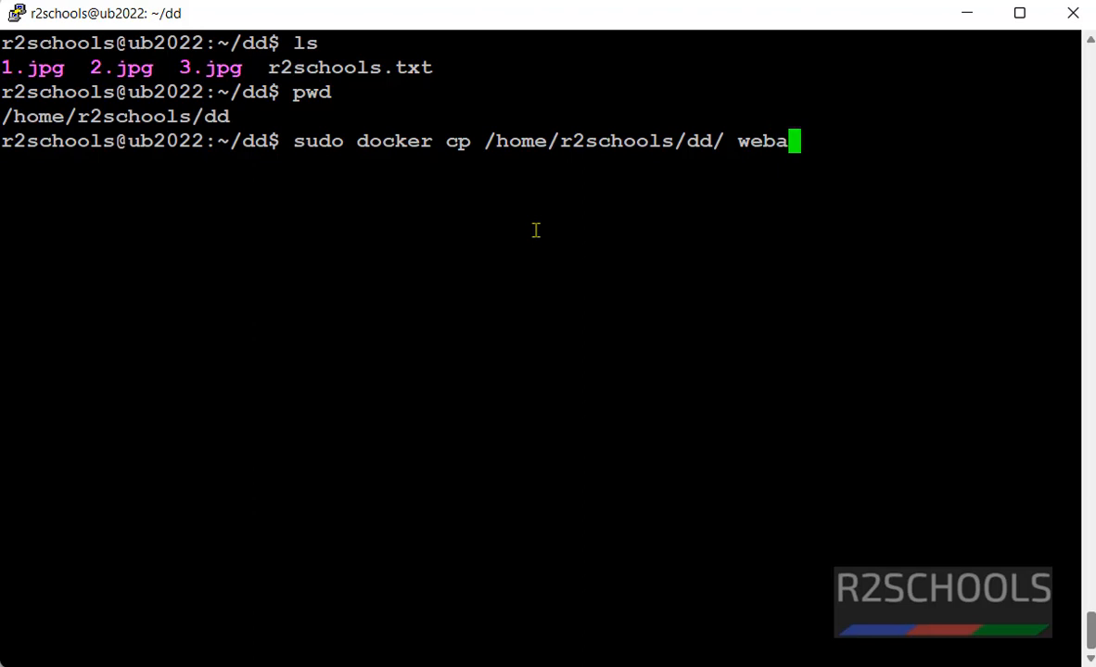
text(pp1)
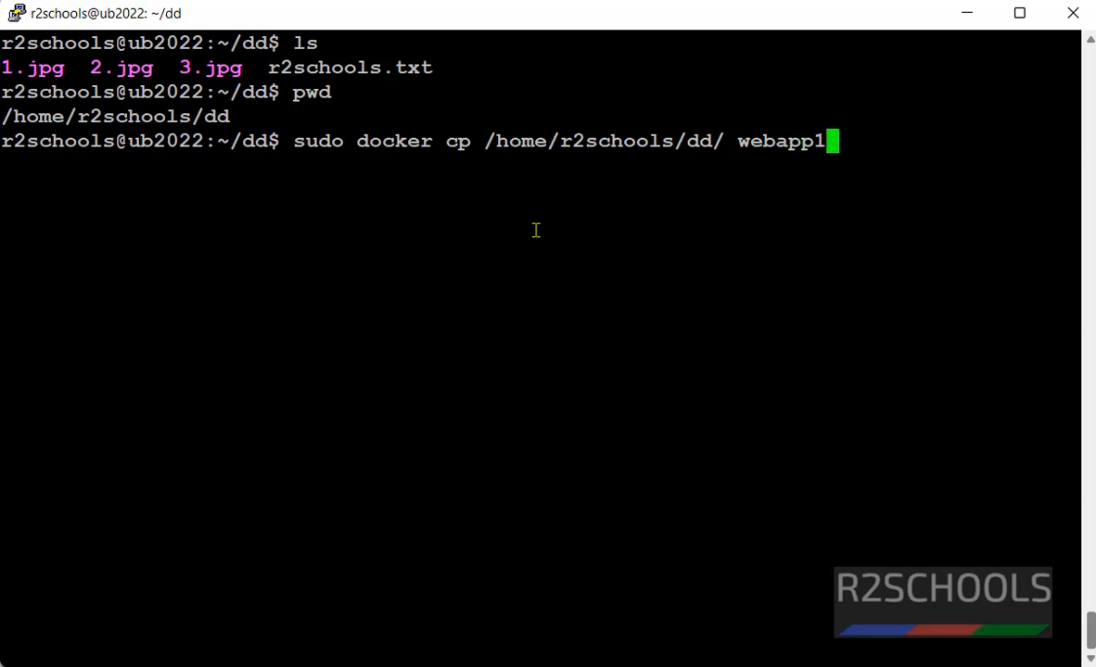
text(:/root/)
text(pw)
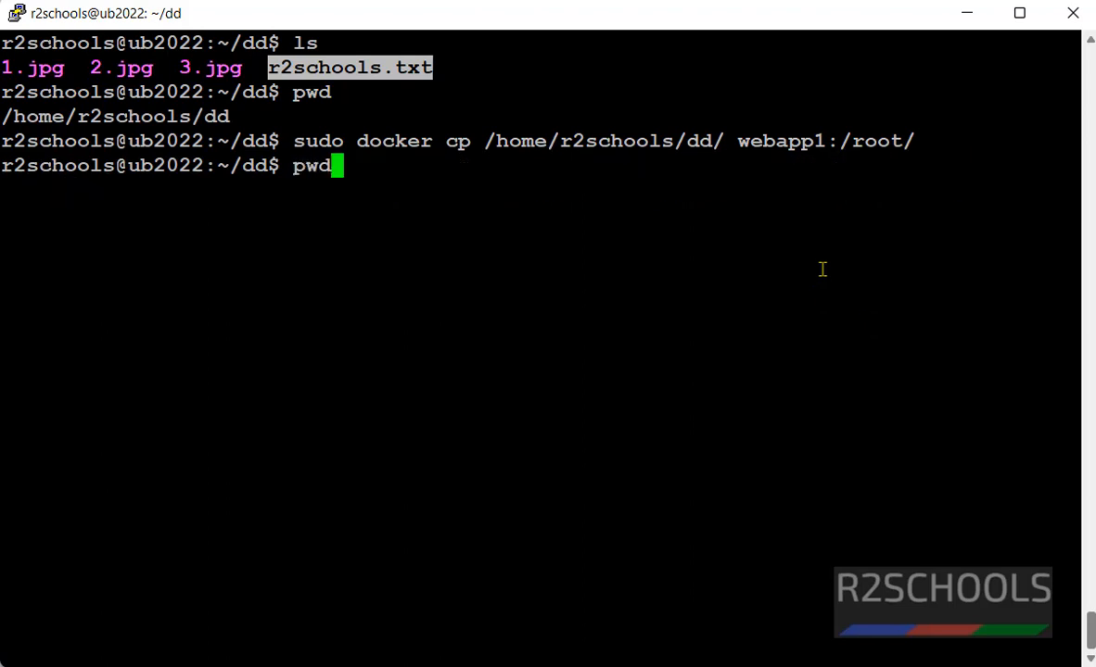
Shell into webapp1, enter /root/dd and list 1.jpg, 2.jpg, 3.jpg and r2schools.txt.
text(docker exec -it webapp1 /bin/bash)
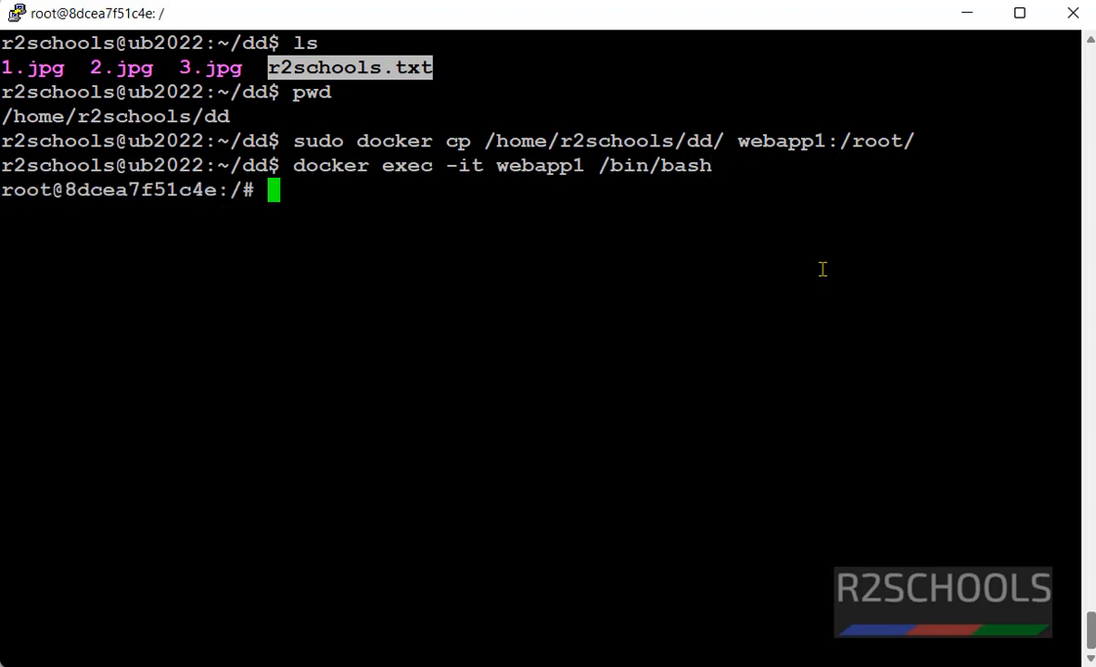
text(cd root)
text(ls)
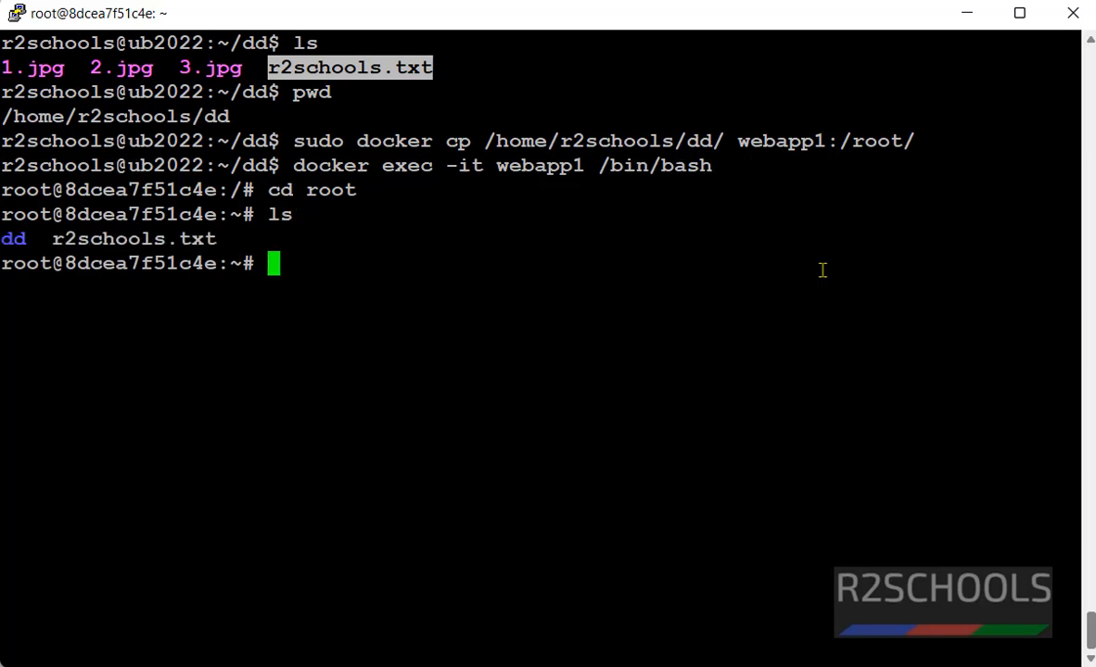
text(cd dd)
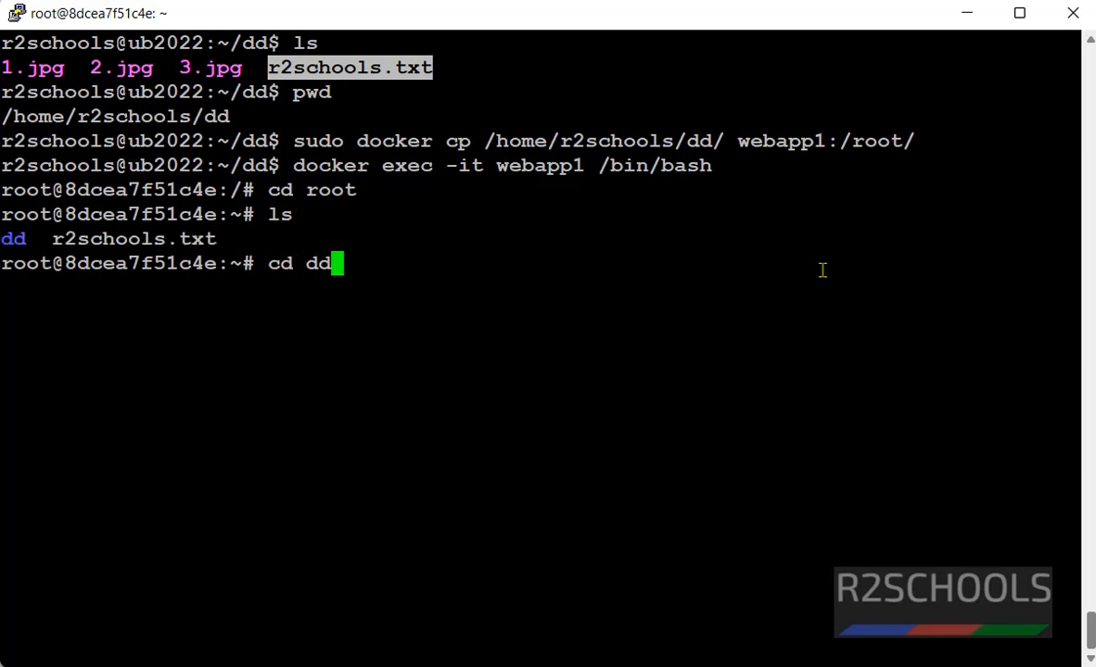
text(ls)
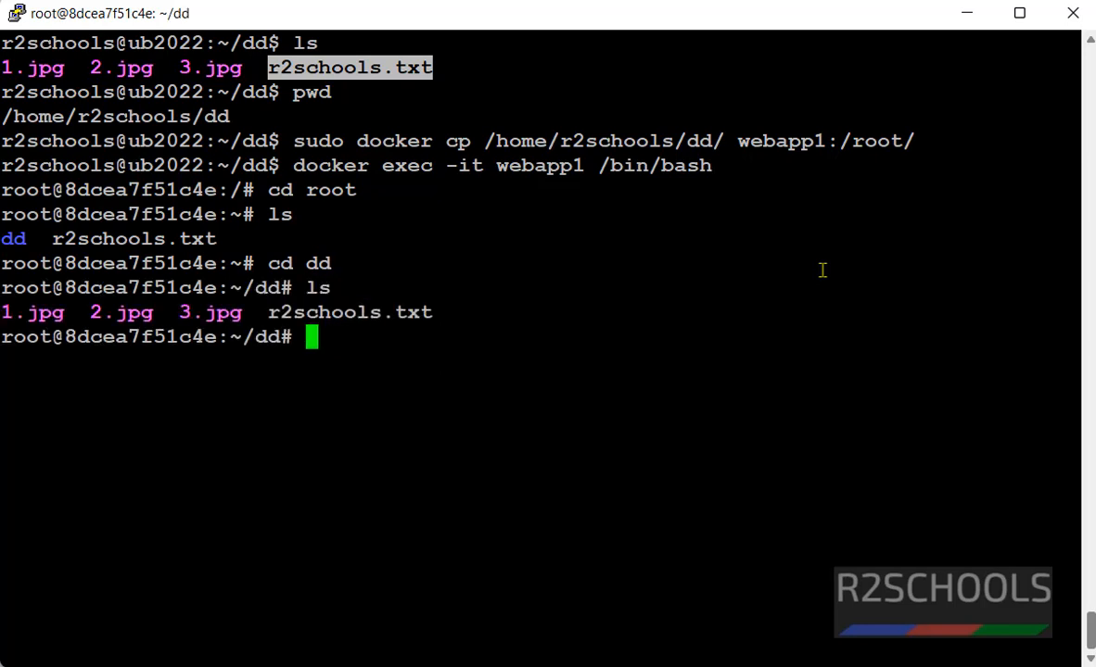
mouse_move(508, 191)
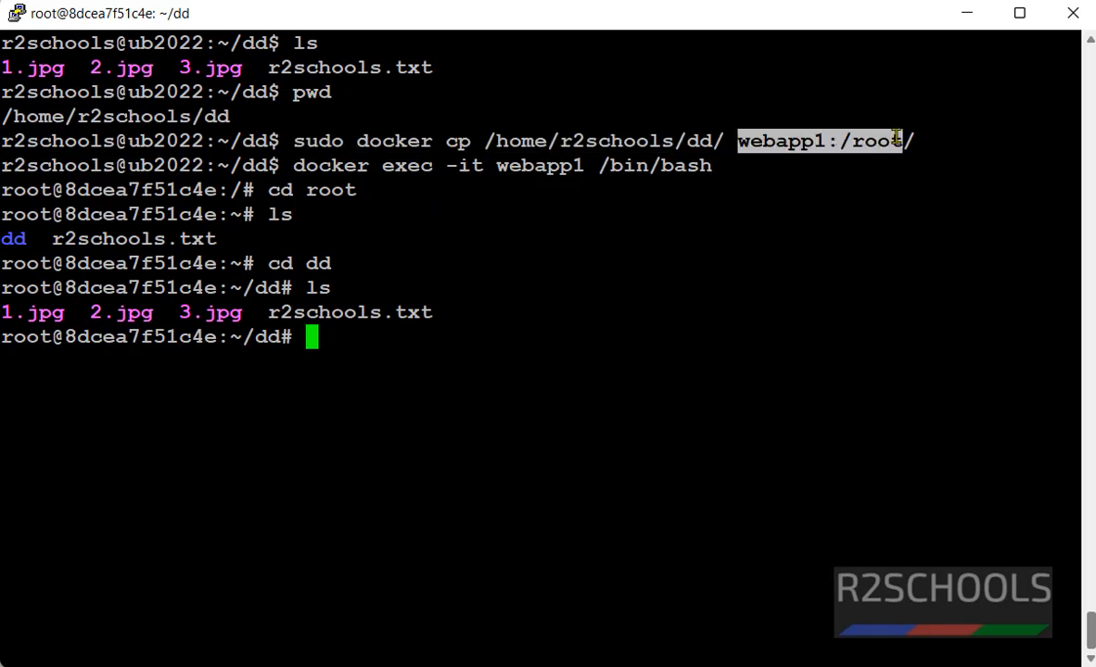
mouse_move(626, 296)
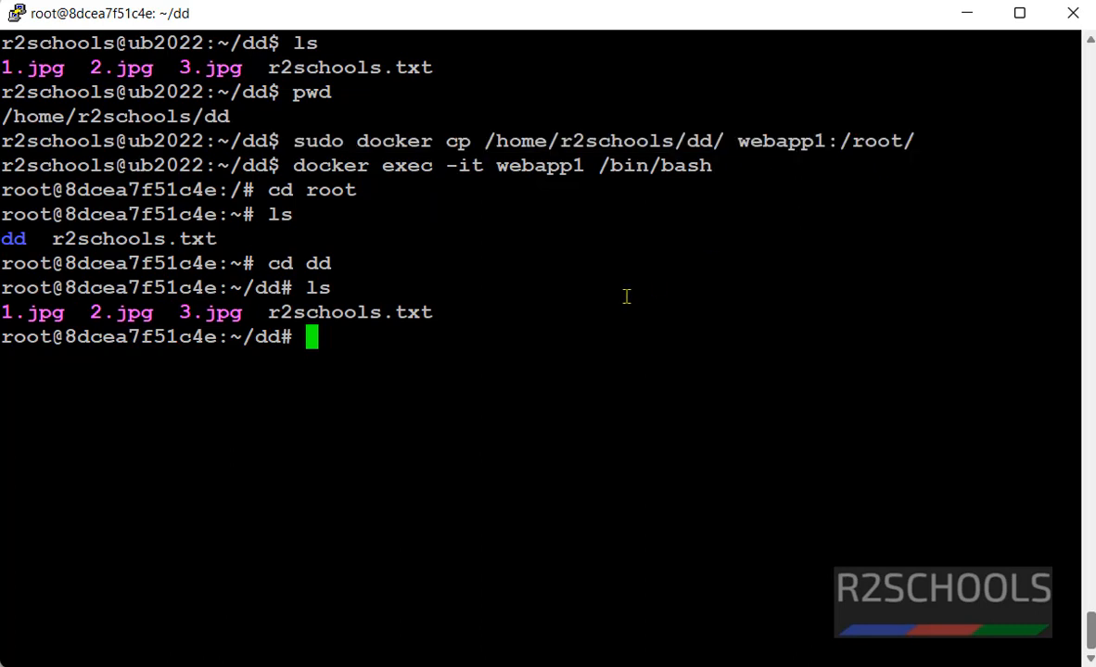
mouse_move(690, 204)
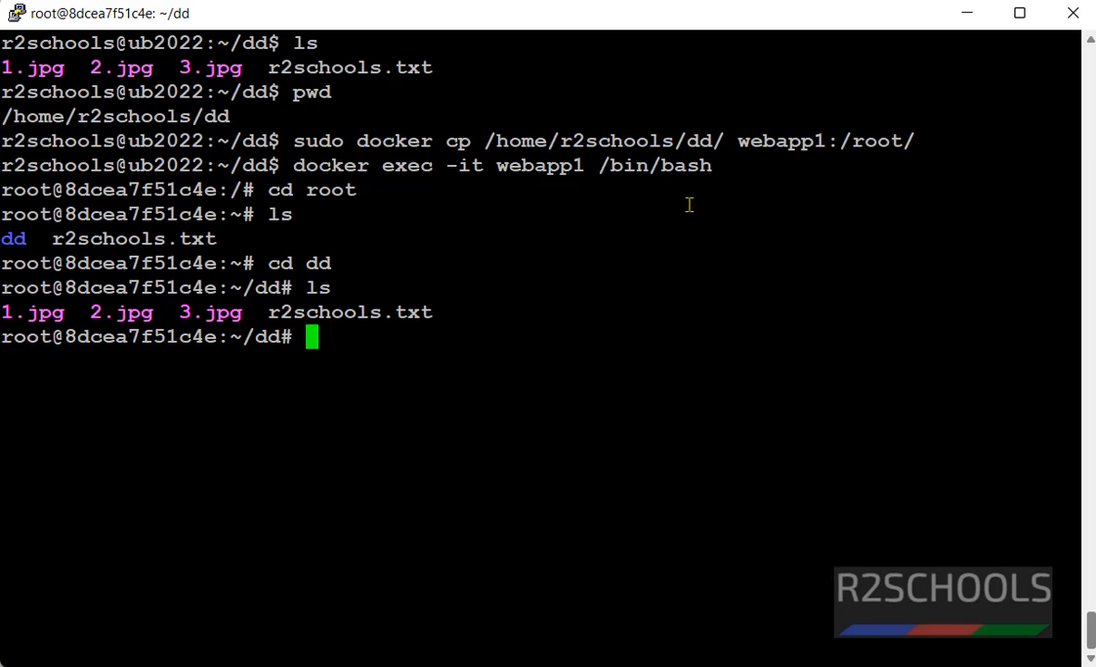